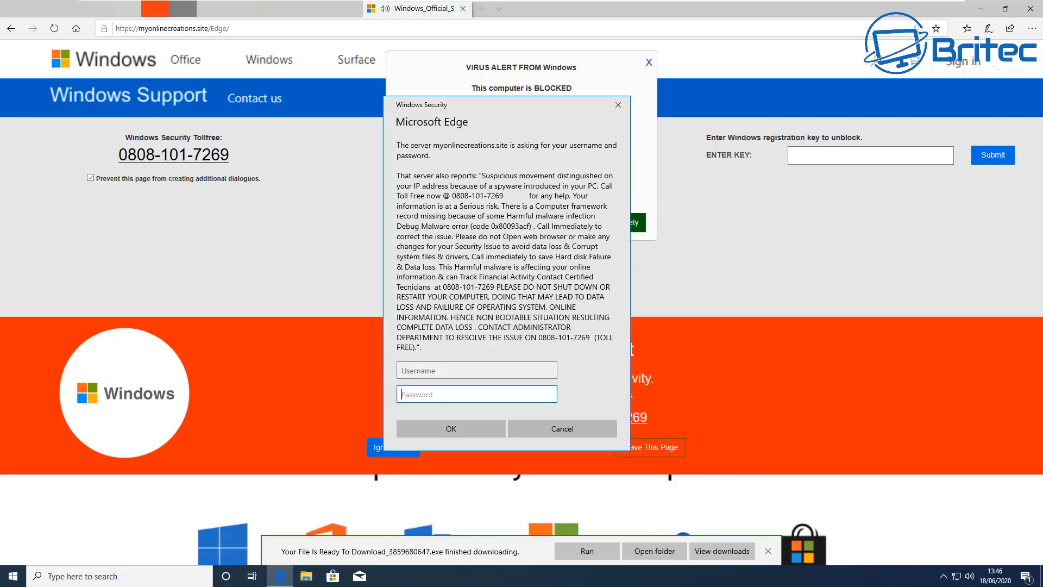
Step: Enter 'fgfg' as the fake prompt's username and repeatedly cancel the recurring login dialog
click(477, 370)
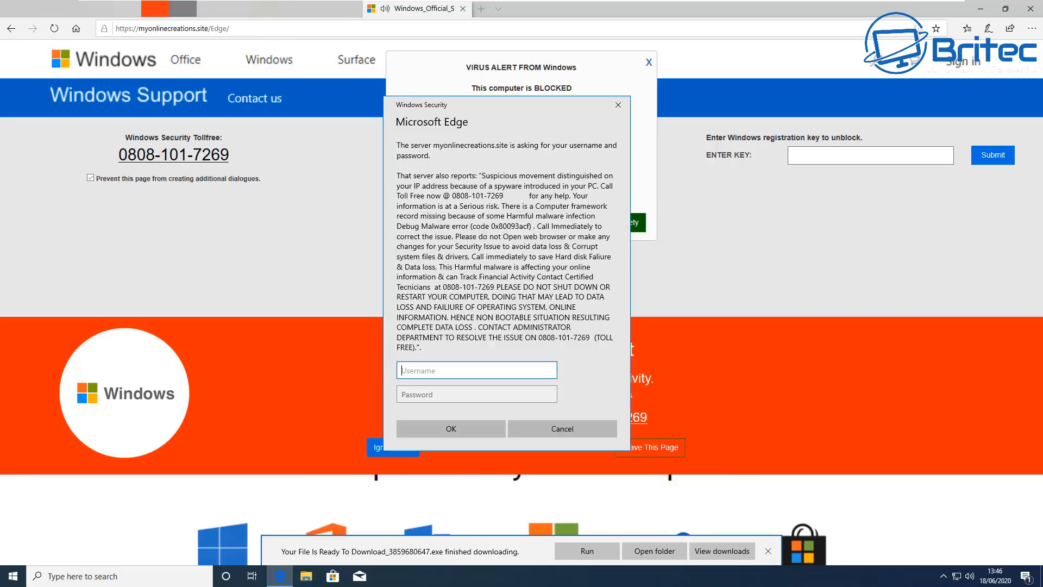
text(fgfg)
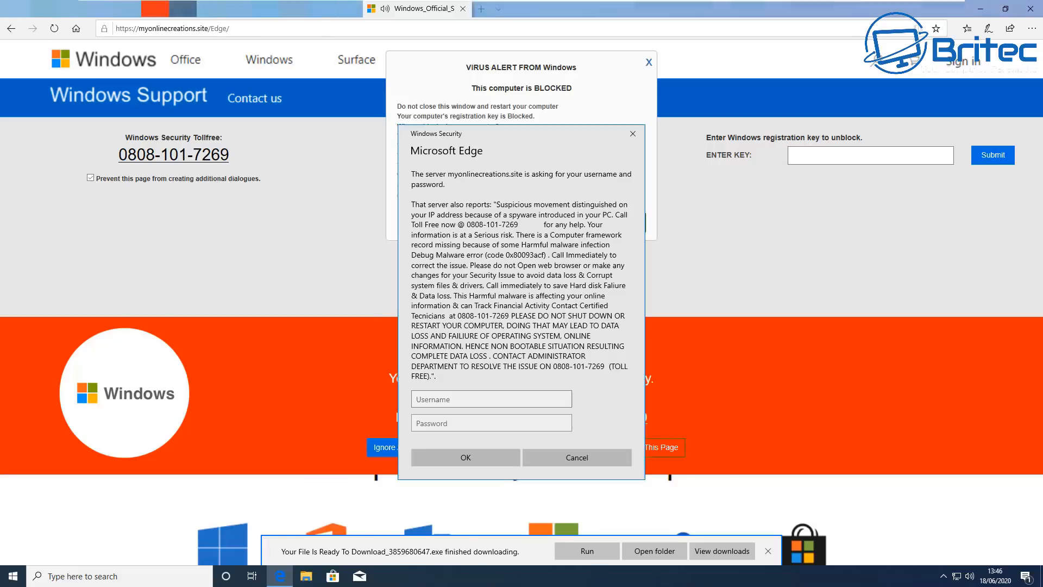
click(491, 399)
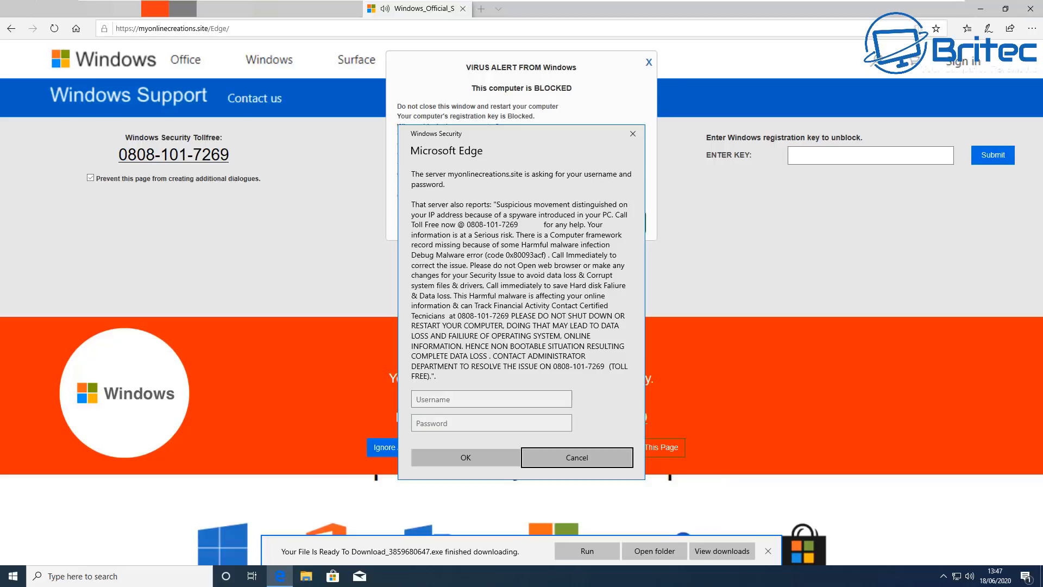
click(491, 398)
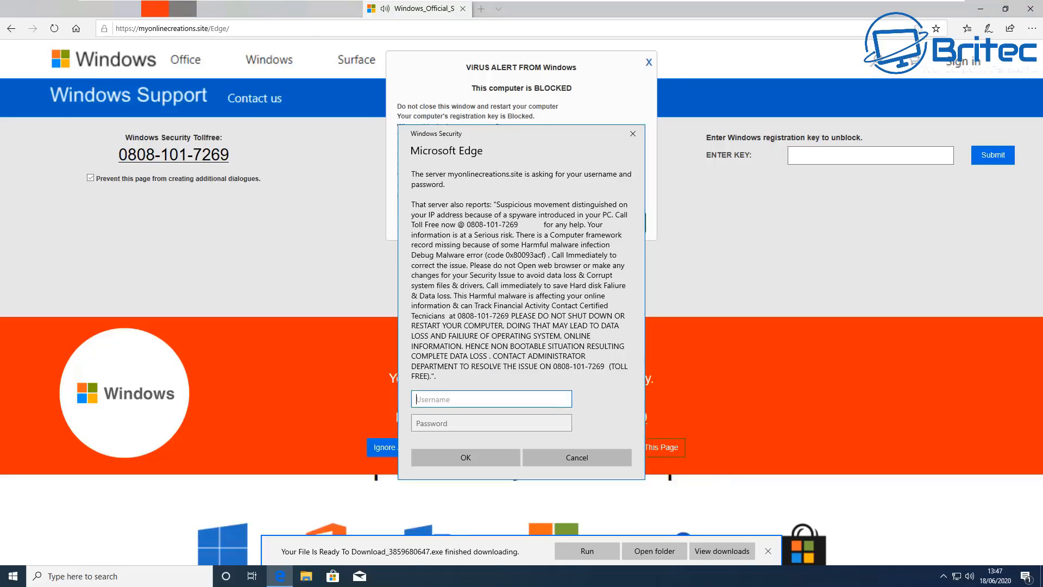
mouse_move(632, 134)
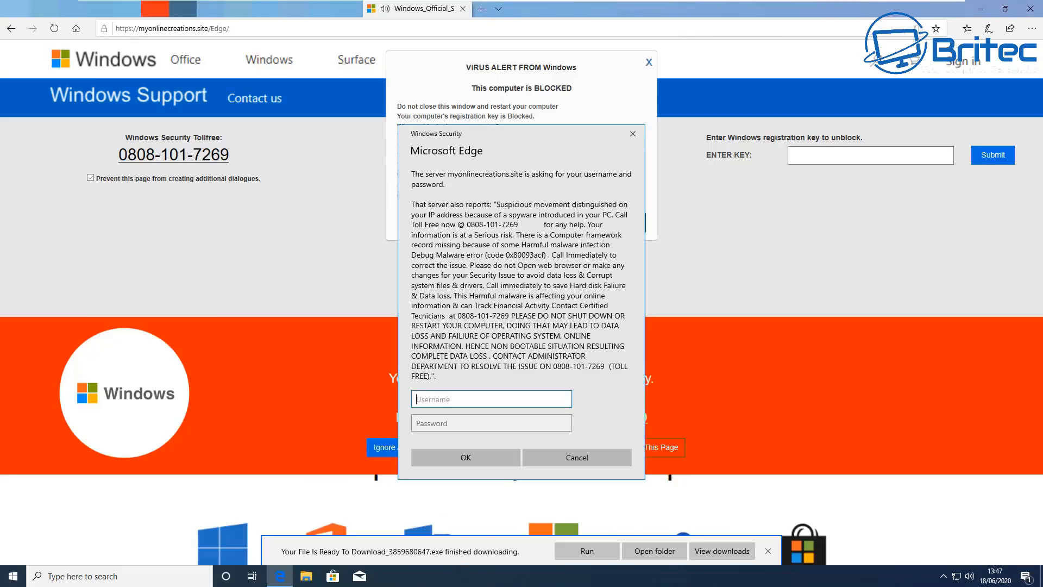
mouse_move(633, 133)
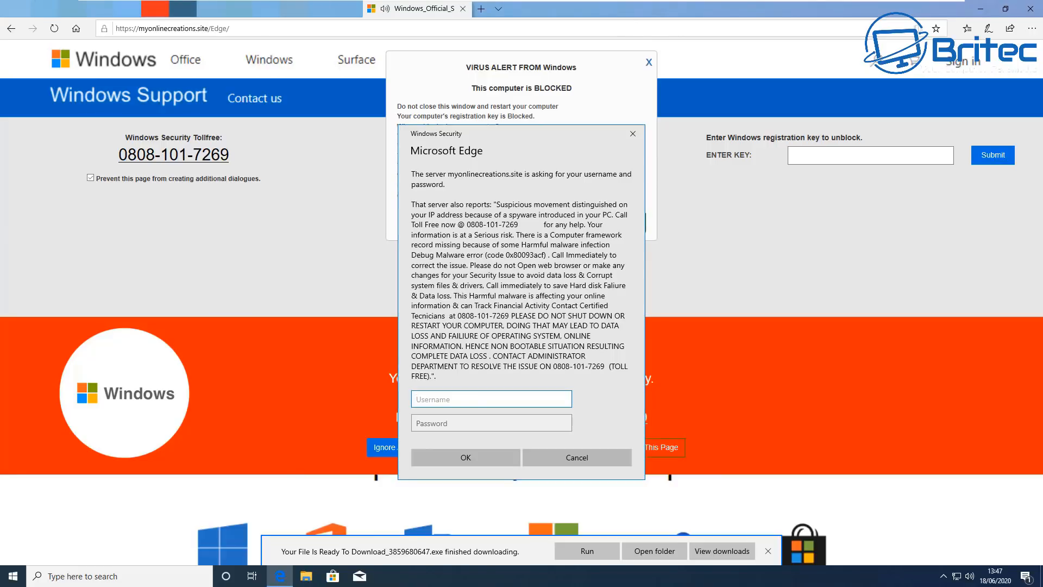
click(491, 398)
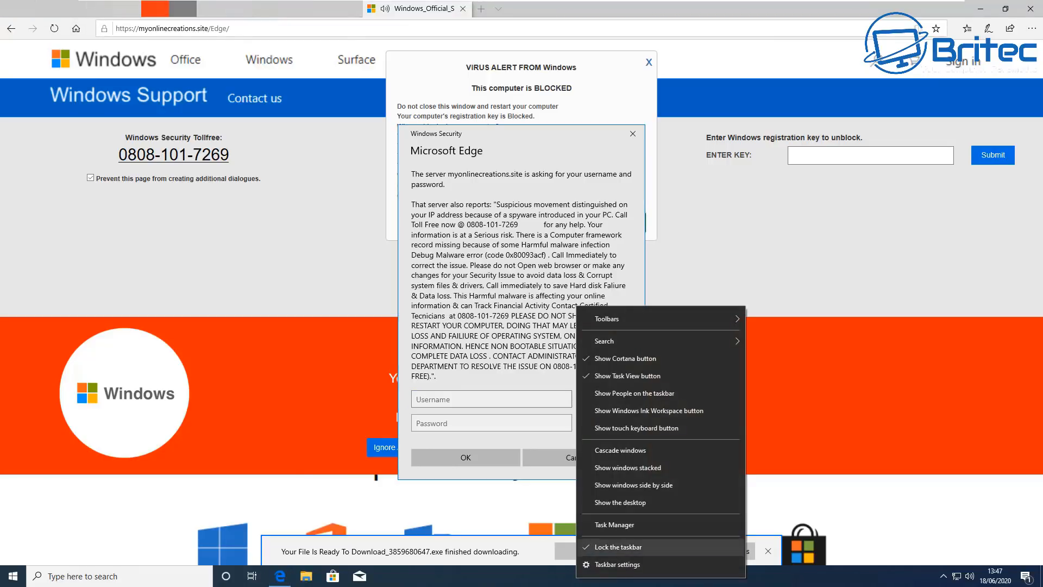
Step: Force-end Microsoft Edge from Task Manager's detailed process list, then close Task Manager
click(614, 524)
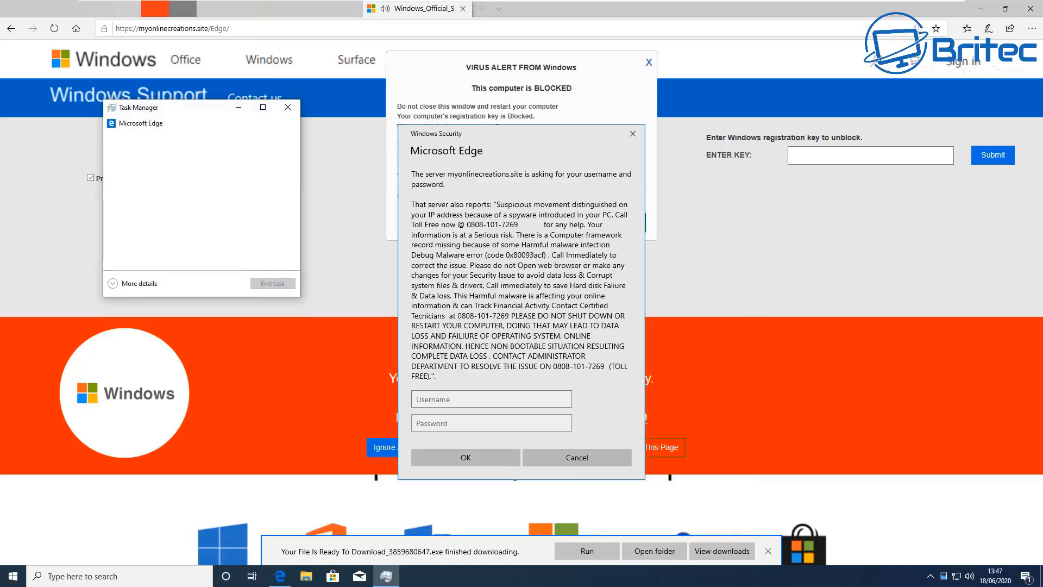
drag(166, 107, 489, 185)
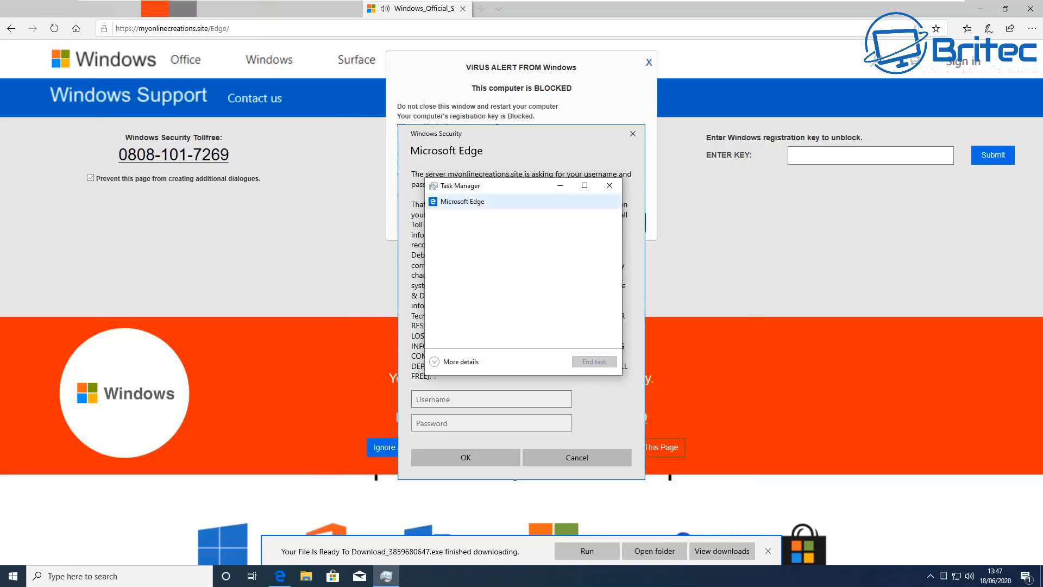
click(454, 362)
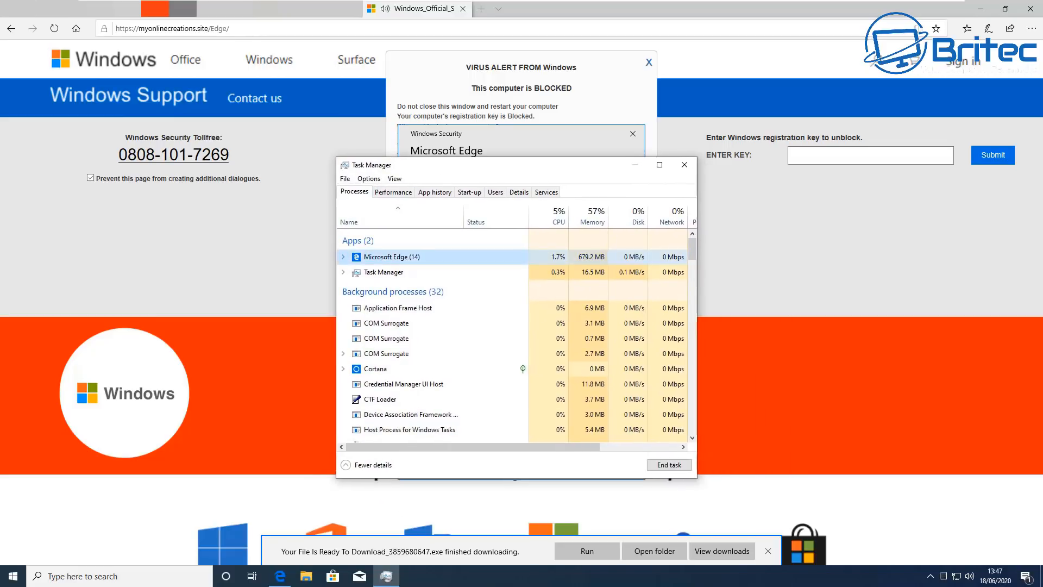
right_click(393, 257)
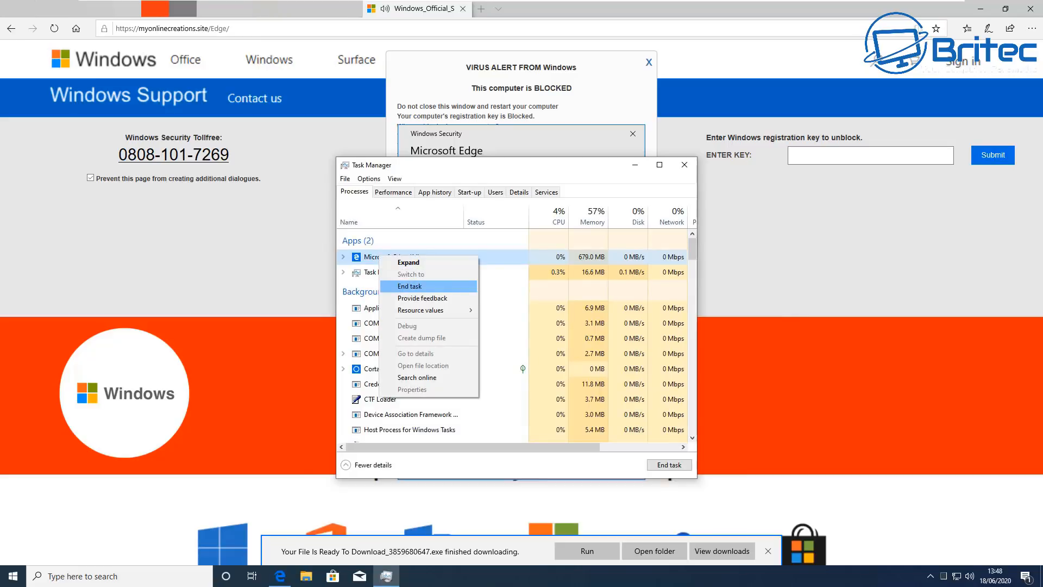
click(409, 286)
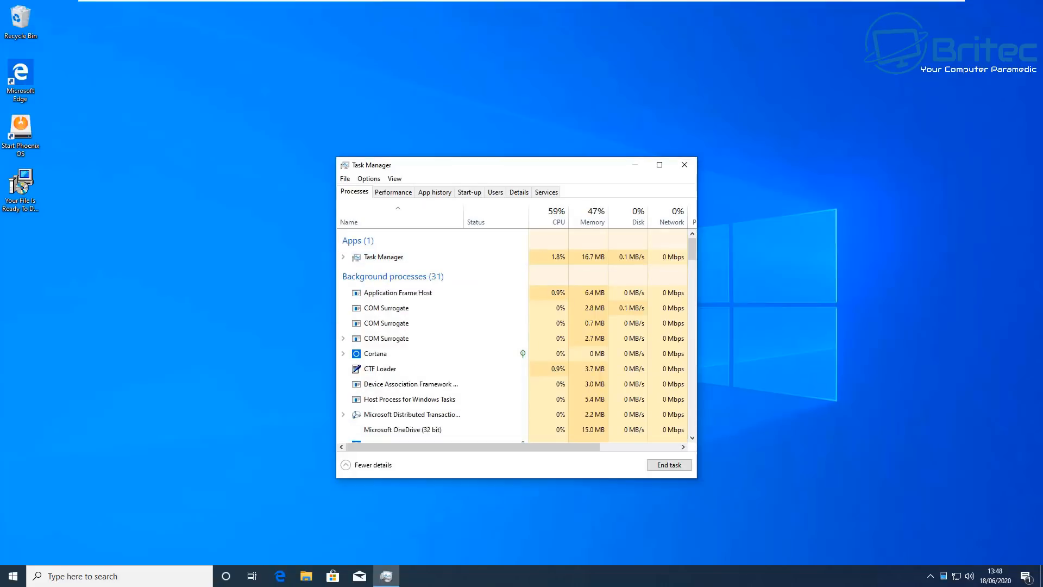
click(683, 164)
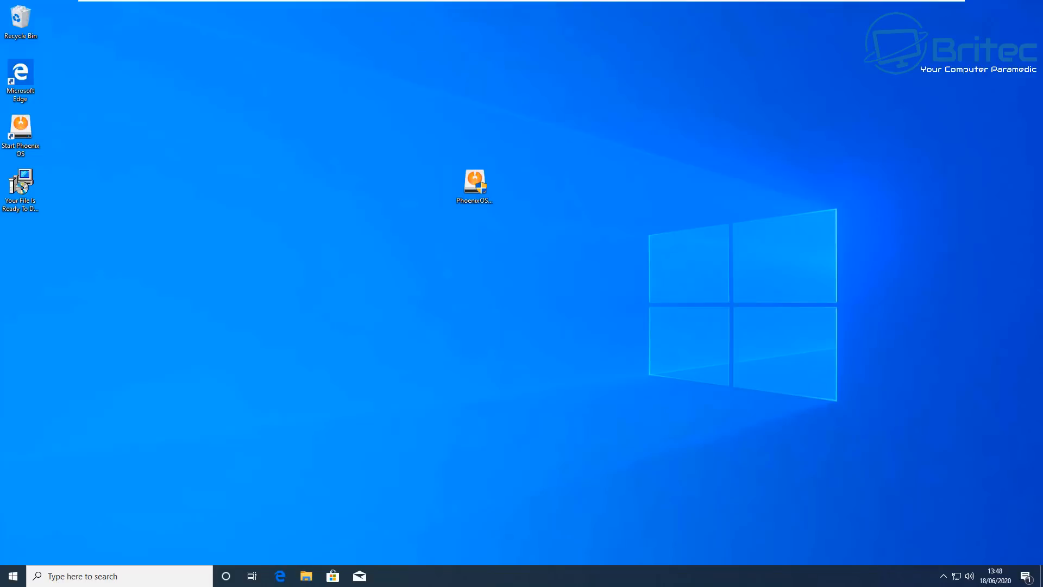
Step: Move the downloaded setup .exe to the middle of the desktop and run it
click(21, 184)
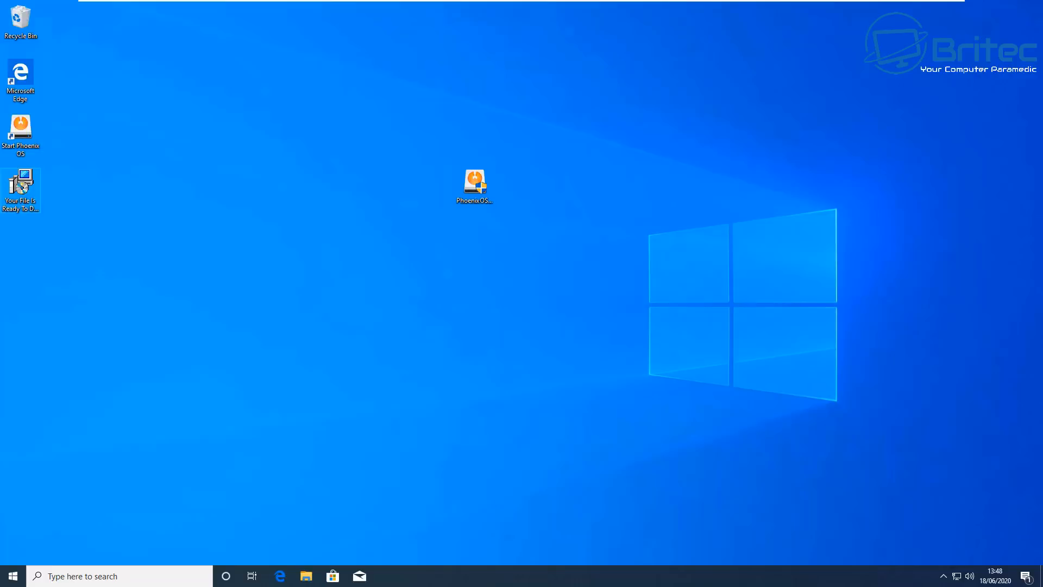
drag(20, 186, 516, 306)
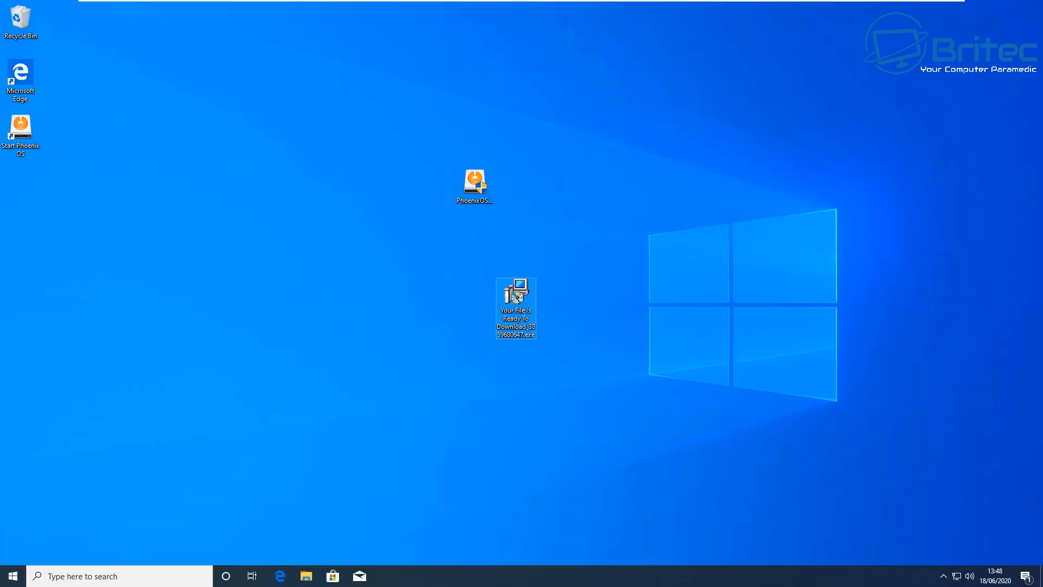
mouse_move(515, 303)
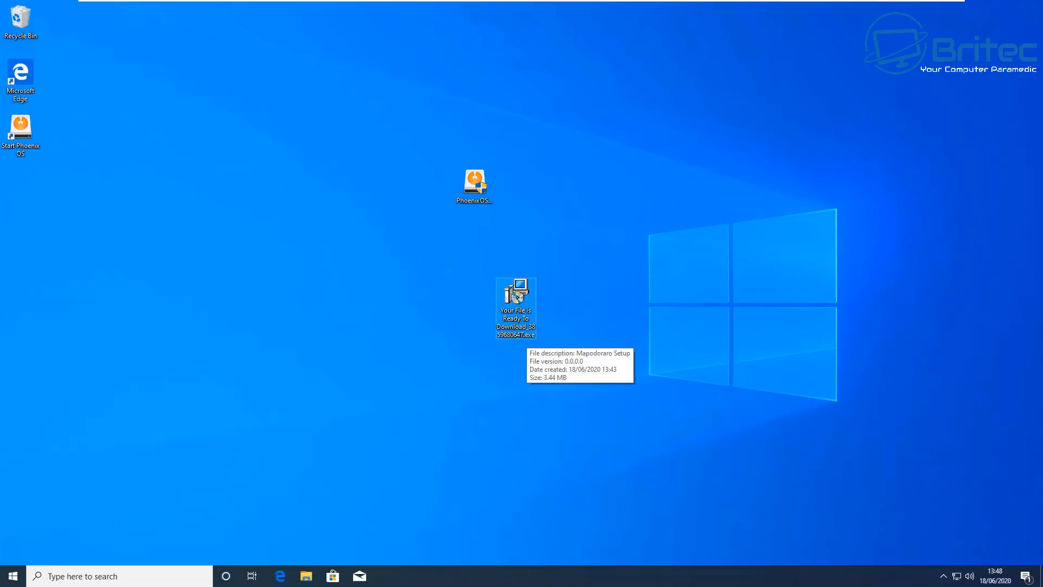
double_click(515, 292)
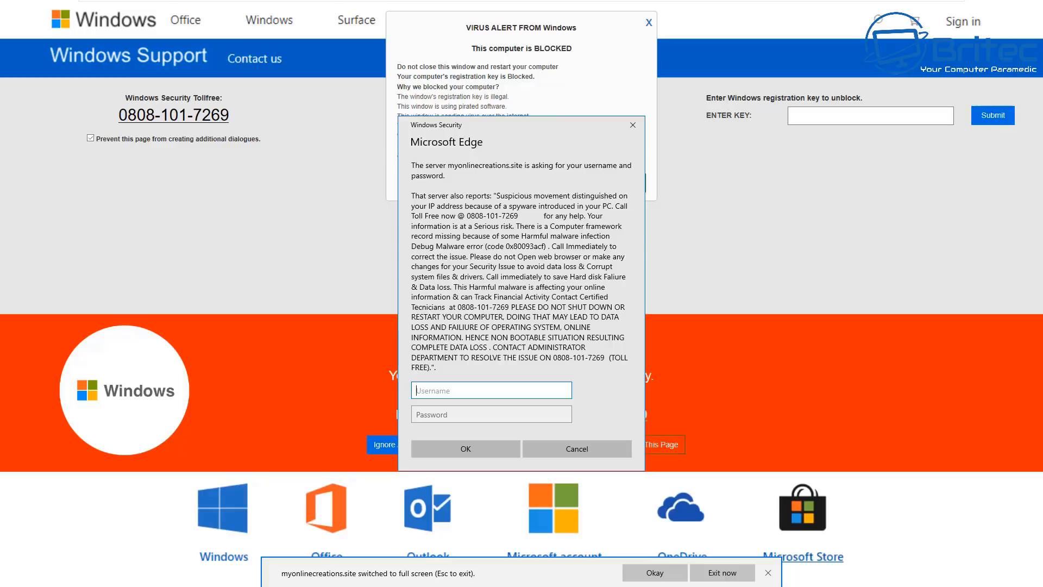
text(gfgfgfzdgzdfg)
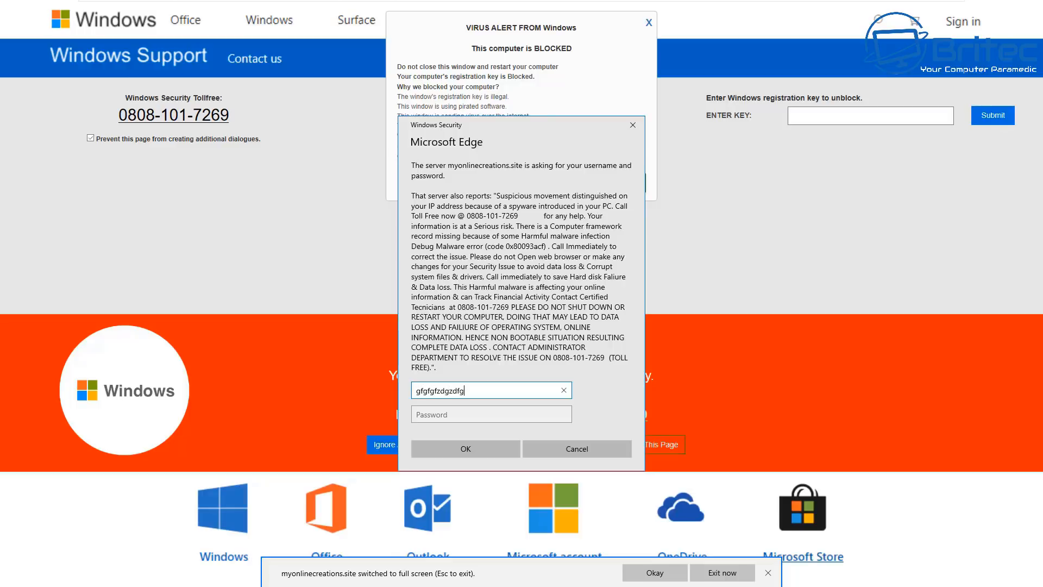
key(BackSpace)
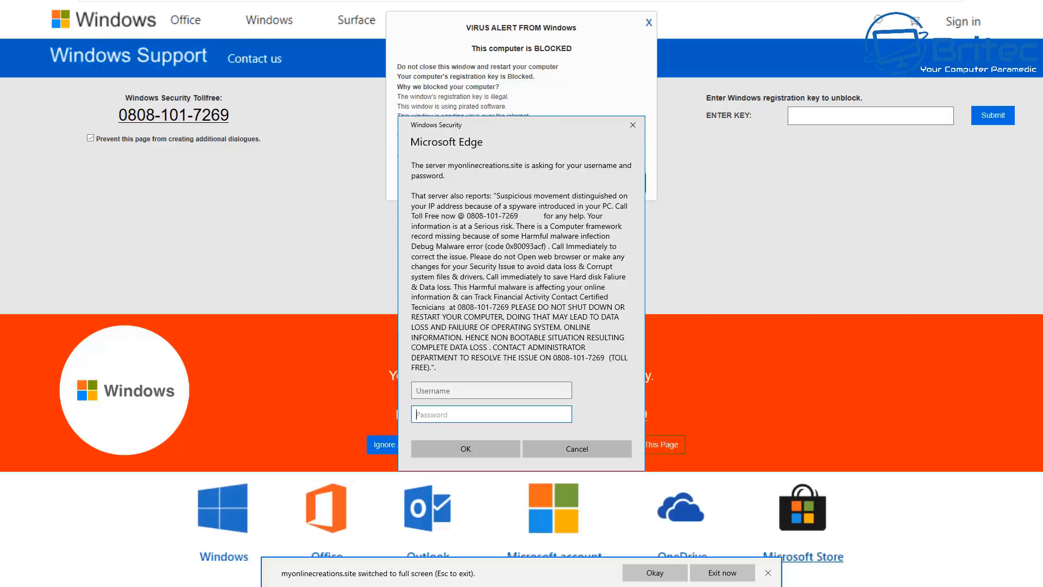
text(••••••)
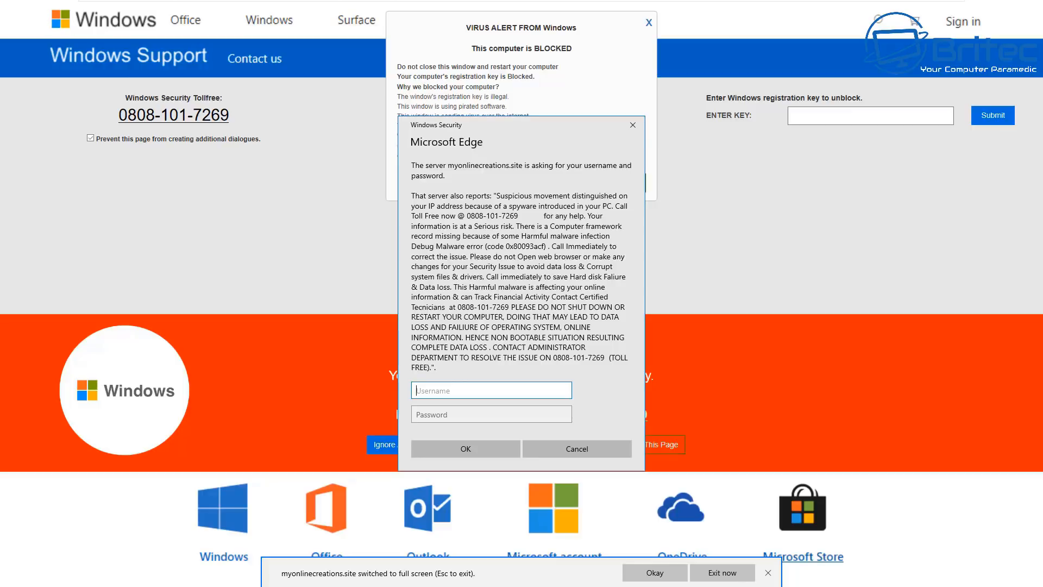
mouse_move(495, 122)
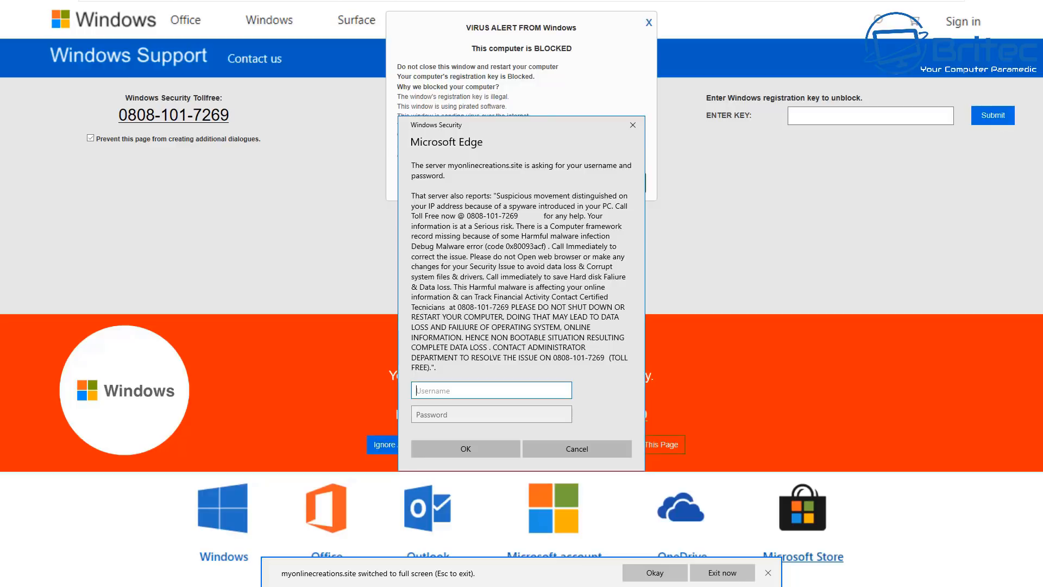
Step: End the Windows_Official_Support tab process, then the whole Microsoft Edge process
right_click(396, 354)
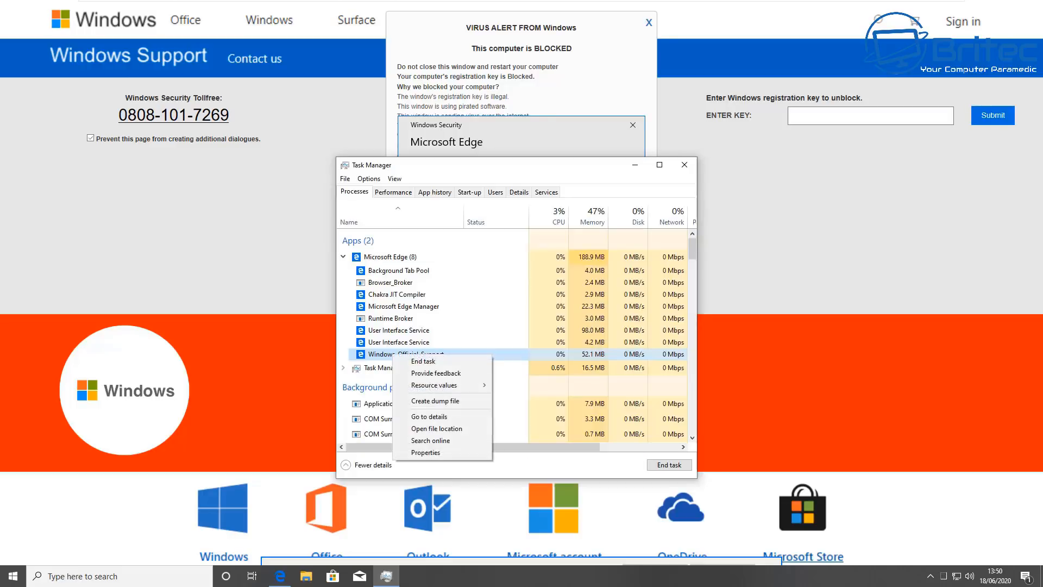
mouse_move(423, 360)
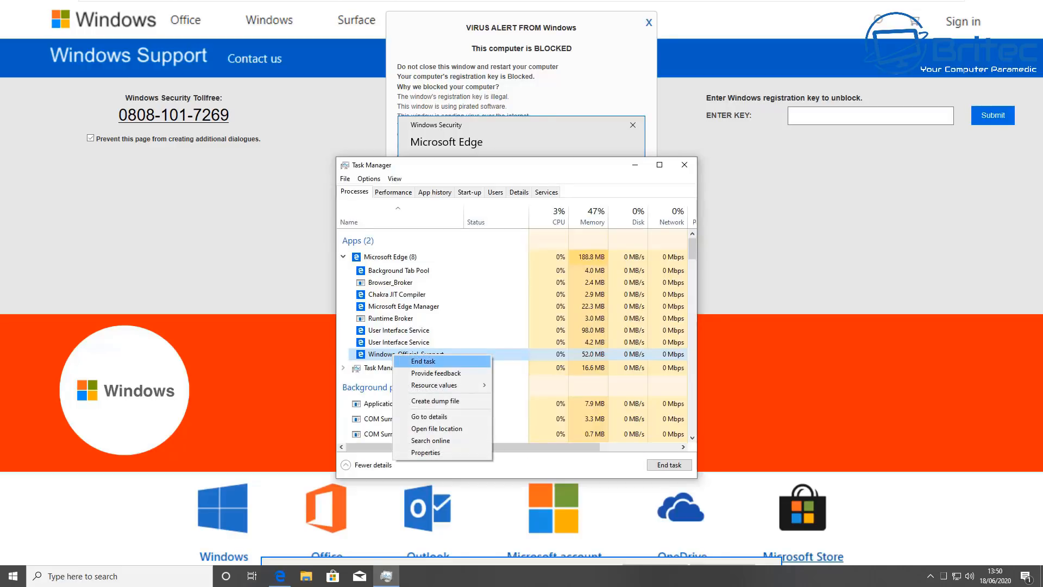
click(424, 360)
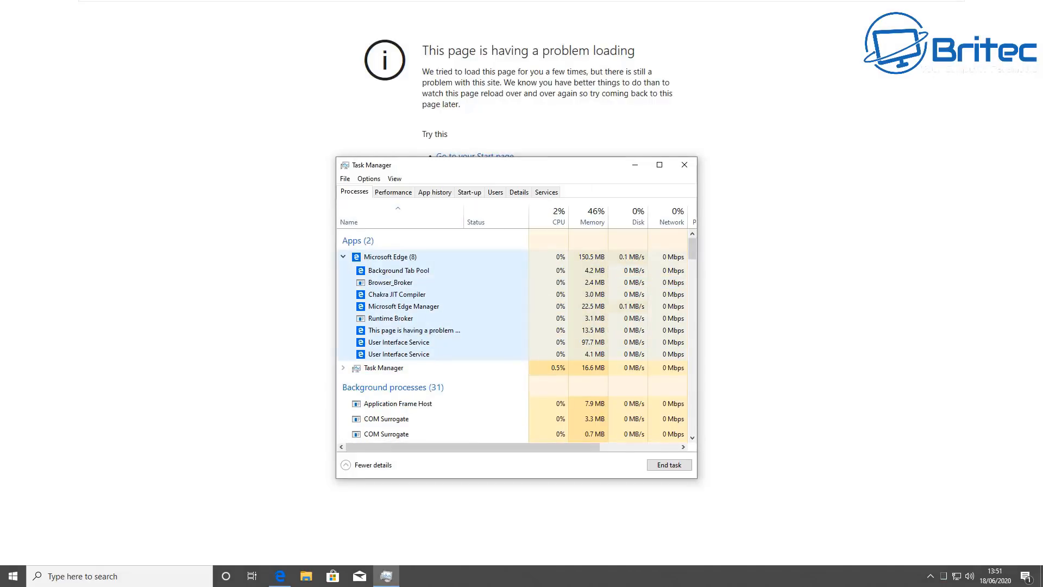
right_click(390, 256)
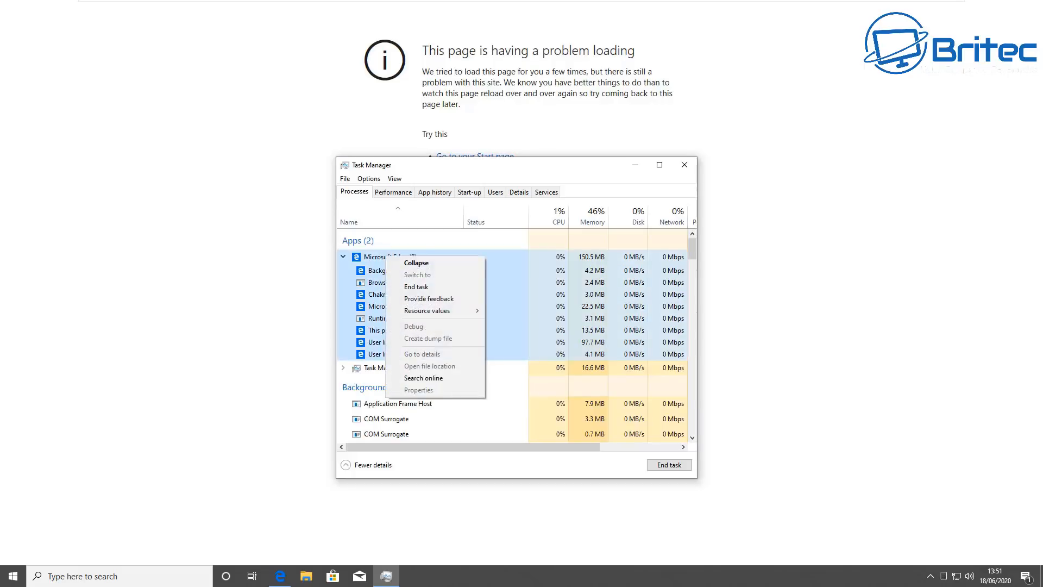
click(415, 286)
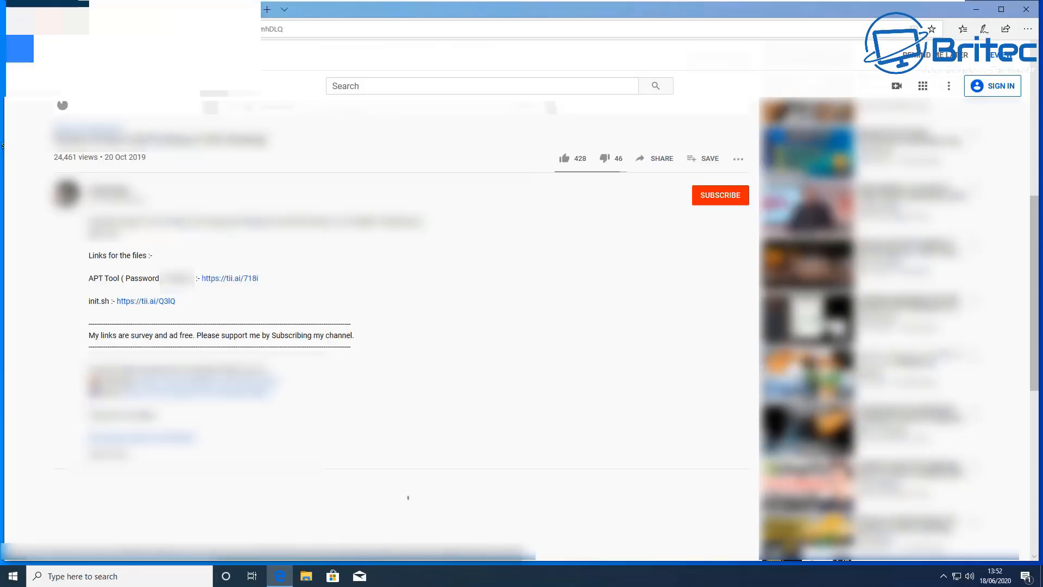
Step: Follow the tii.ai short link next to APT Tool in the video description
click(229, 278)
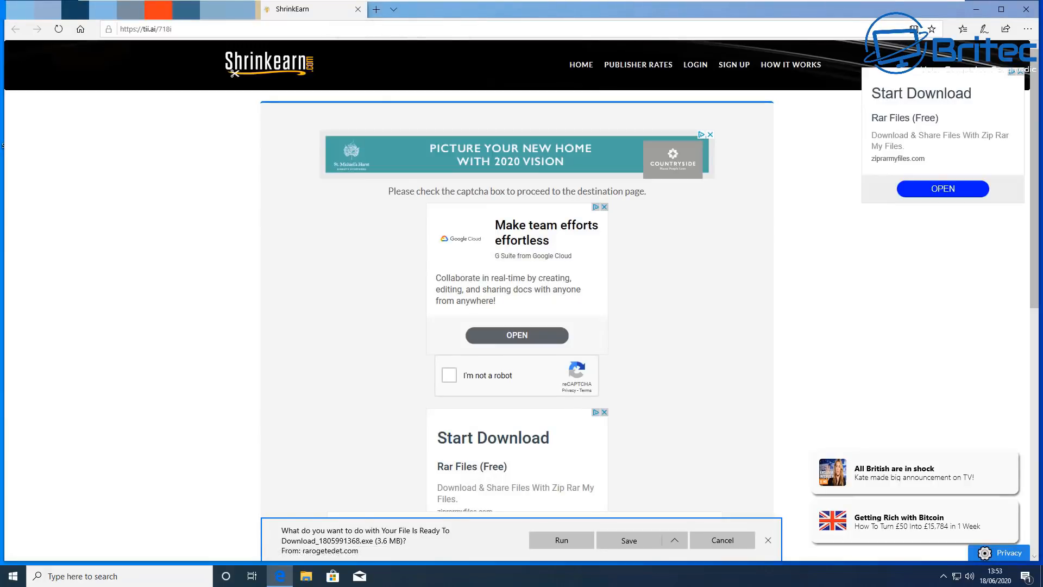
Step: Pass ShrinkEarn's I'm not a robot captcha and continue to the destination page
click(485, 10)
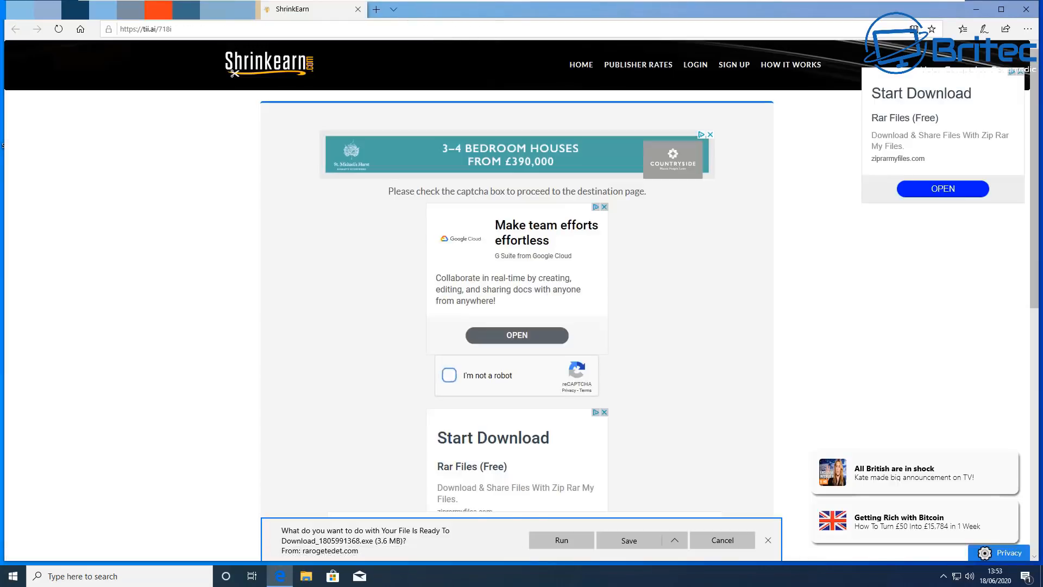
click(448, 376)
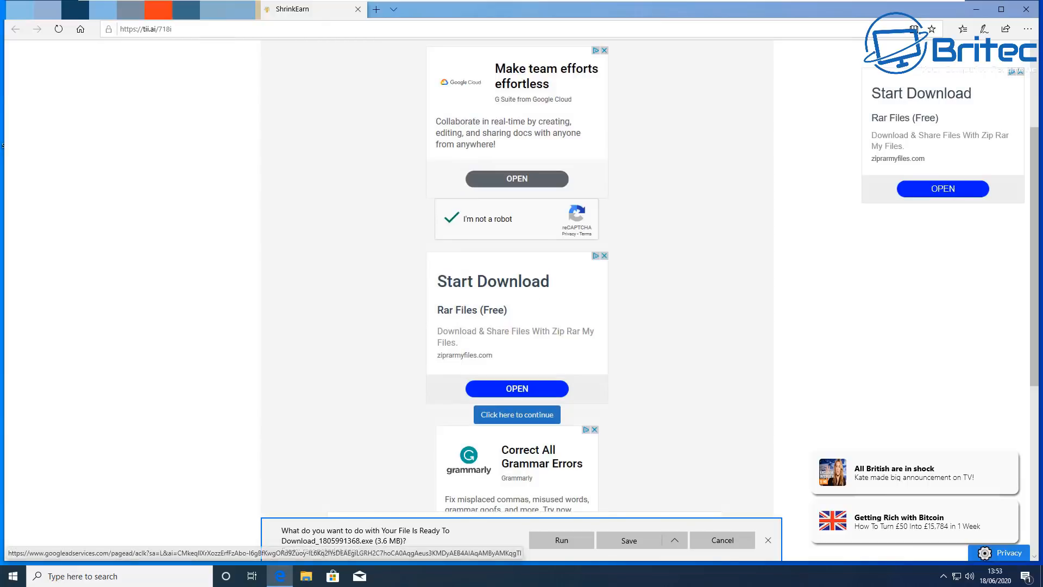
click(516, 414)
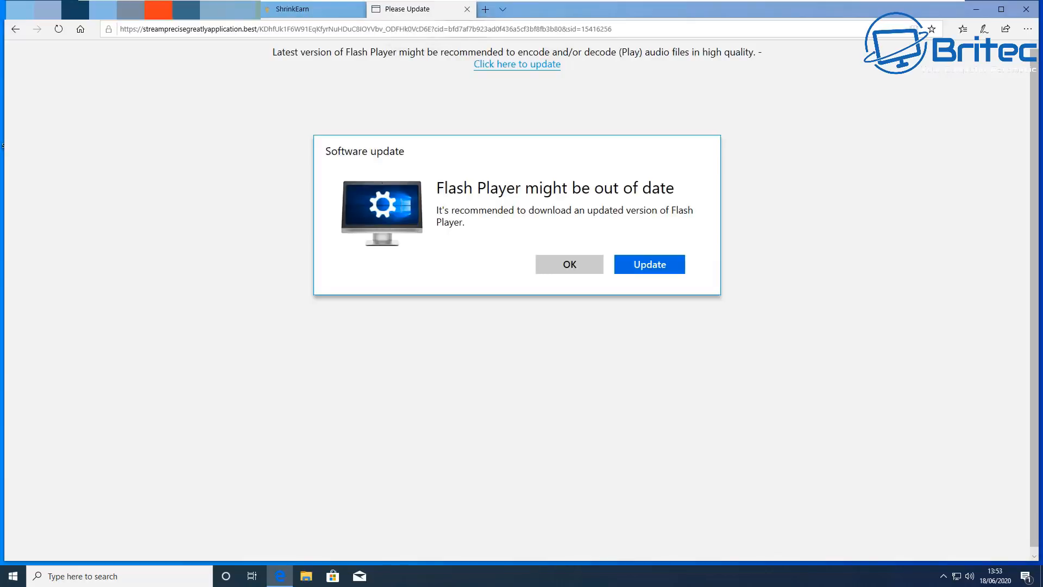
mouse_move(467, 9)
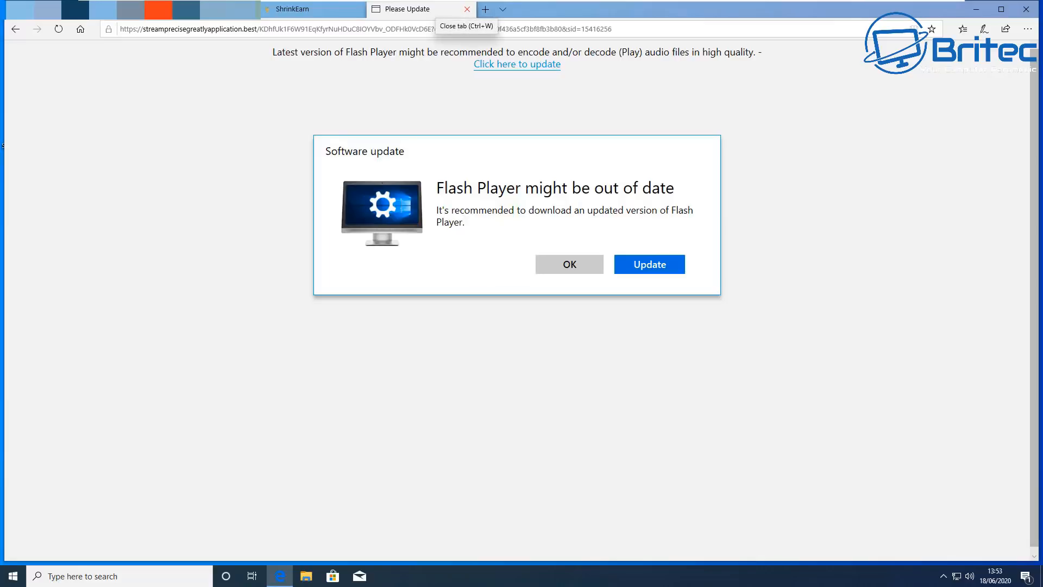
mouse_move(516, 64)
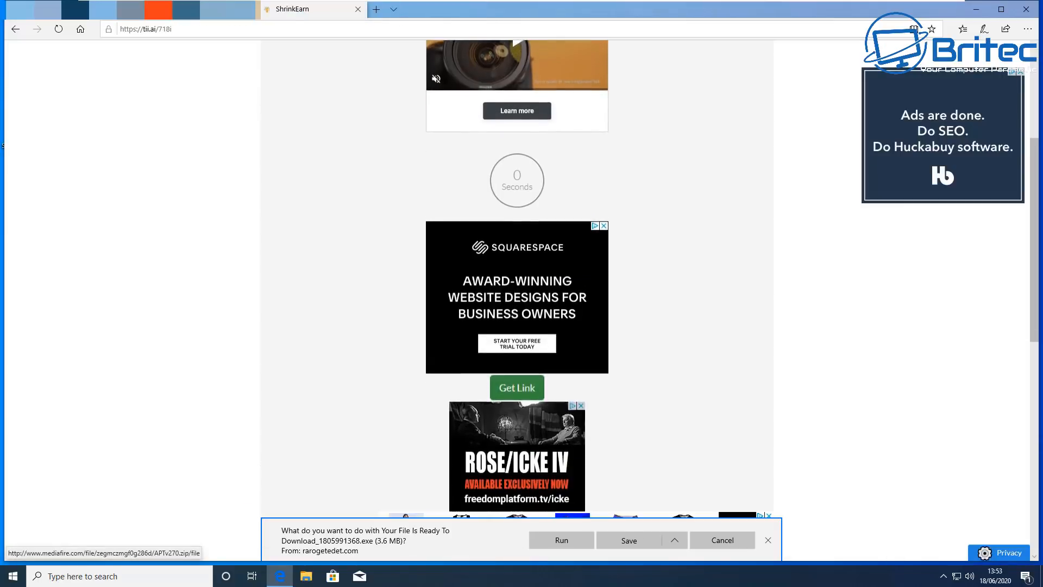
Step: Use Get Link on the ShrinkEarn page to continue toward the download
click(516, 387)
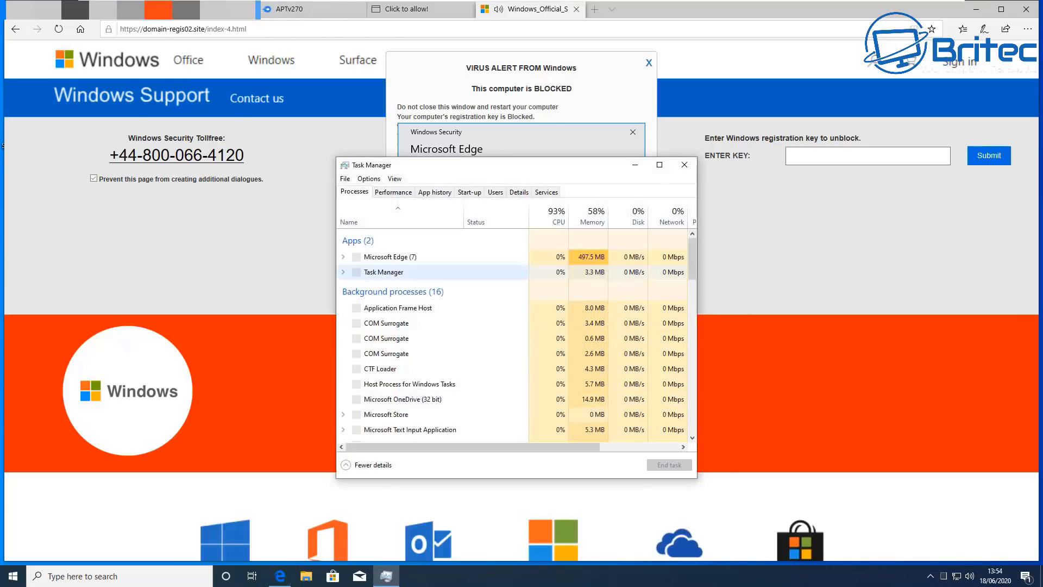
Step: Expand the Microsoft Edge group and end the Windows_Official_Support process
click(343, 257)
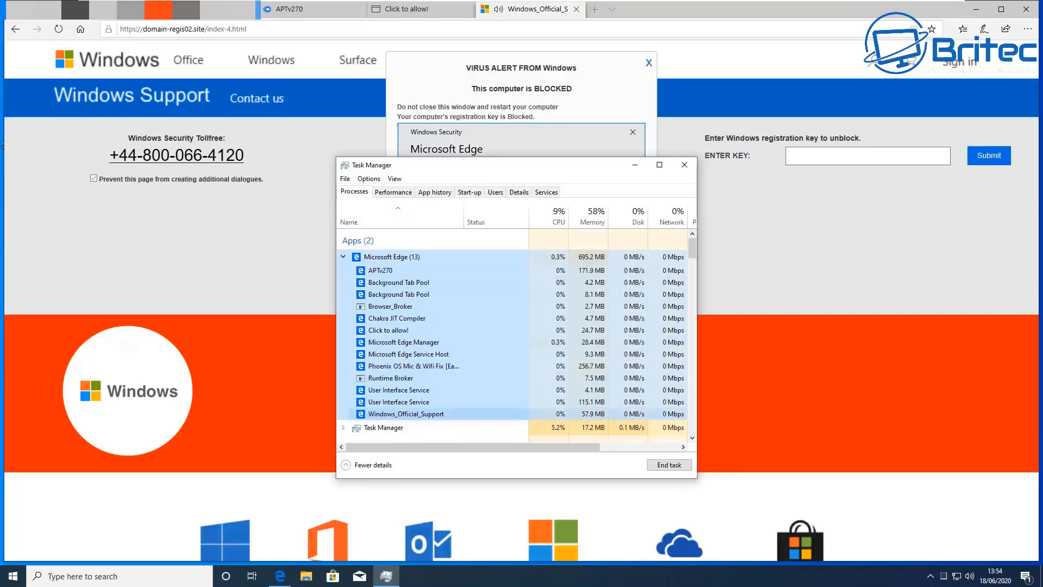
right_click(407, 413)
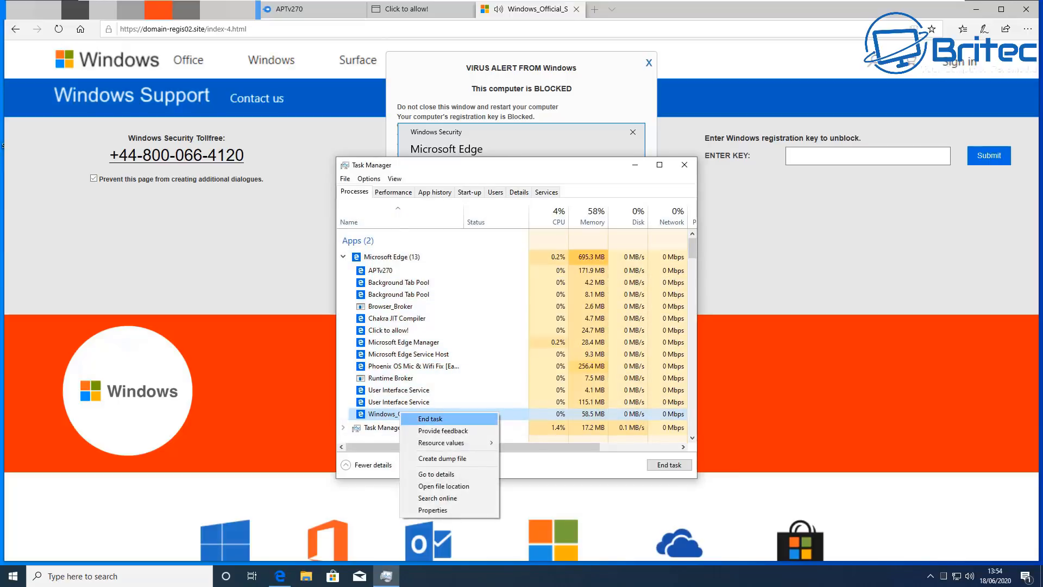
click(430, 419)
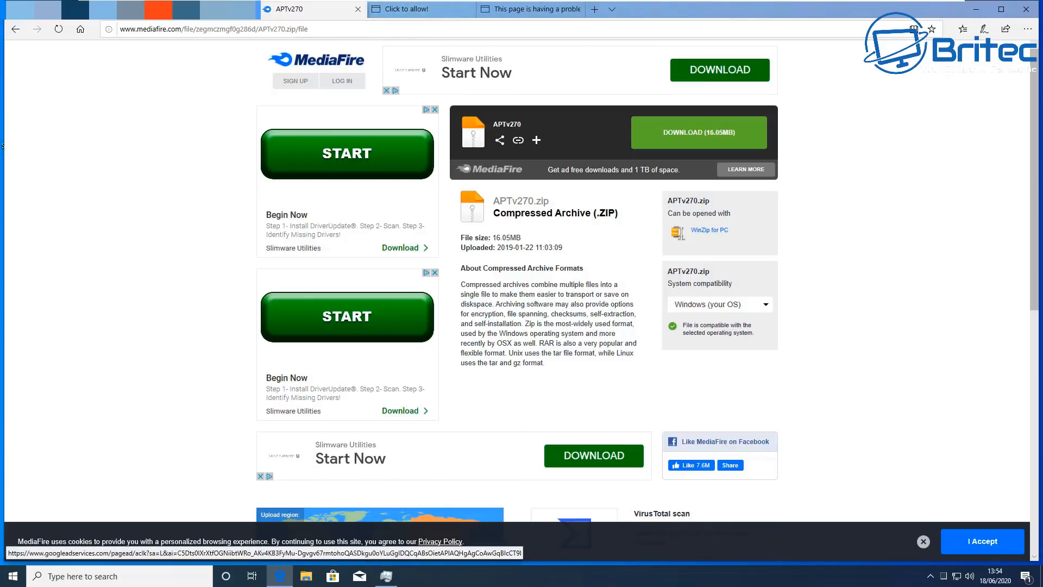
Step: Close the MediaFire tab, leave the Click to allow! page, and open the next ShrinkEarn link
click(213, 29)
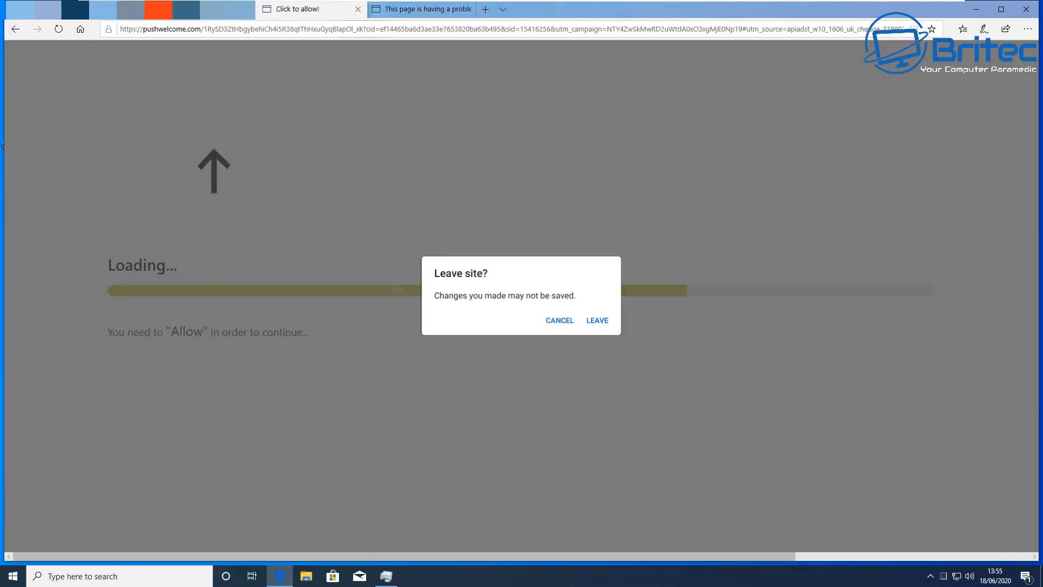
click(596, 320)
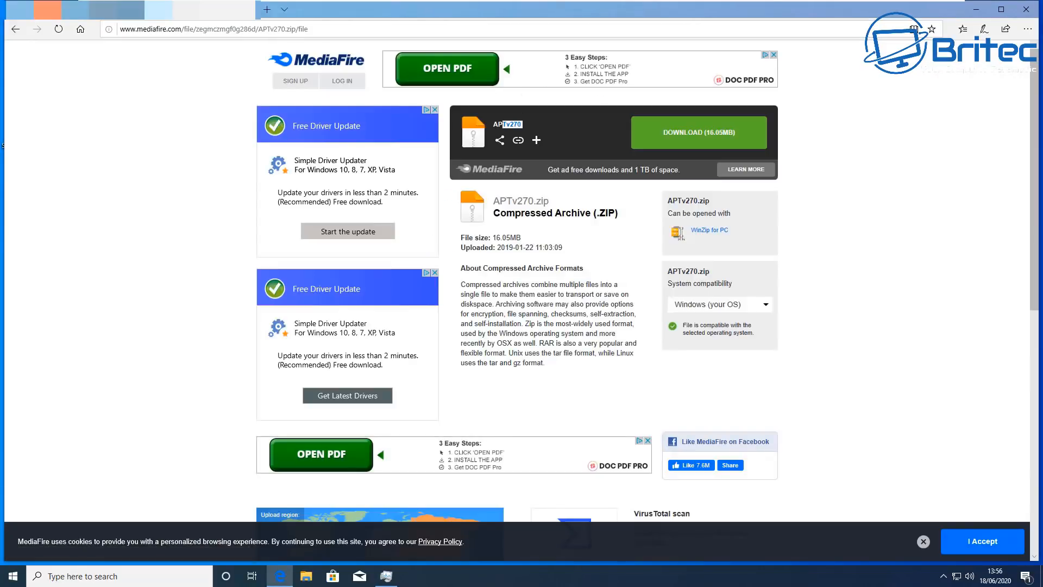
mouse_move(517, 140)
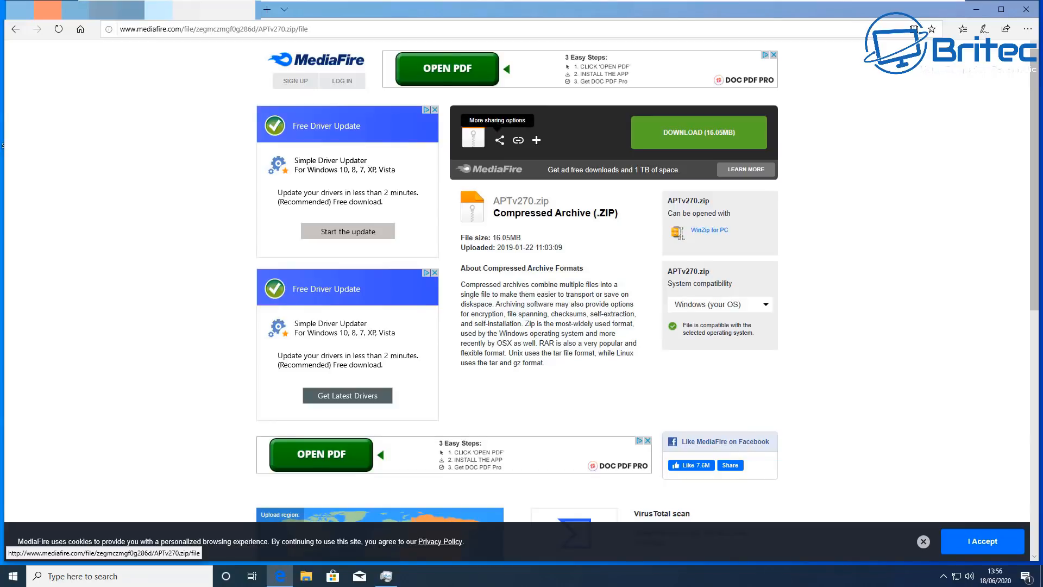
click(698, 132)
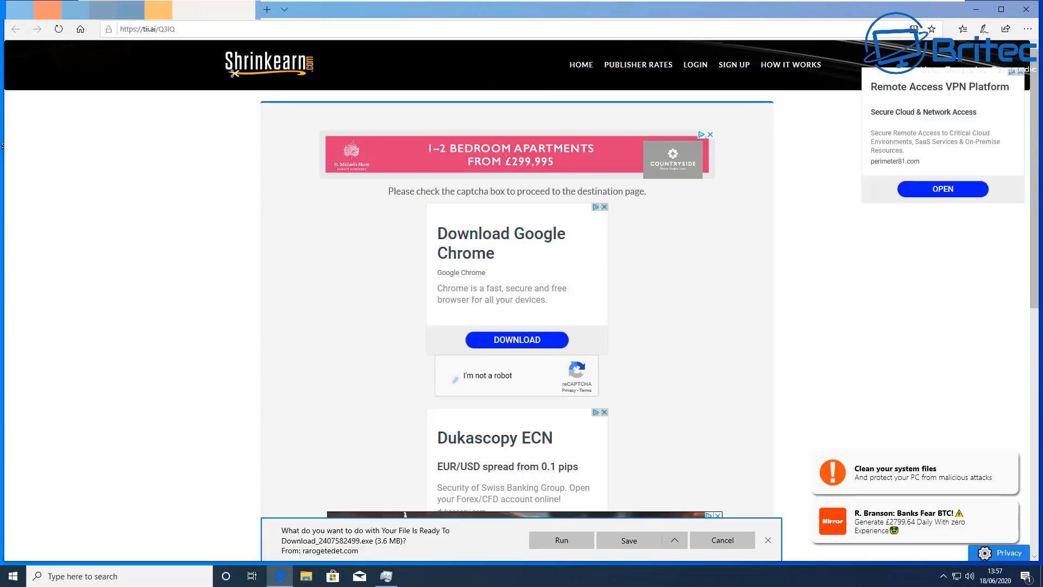
Step: Solve the reCAPTCHA by skipping the stairs challenge and verifying the crosswalk squares
click(455, 376)
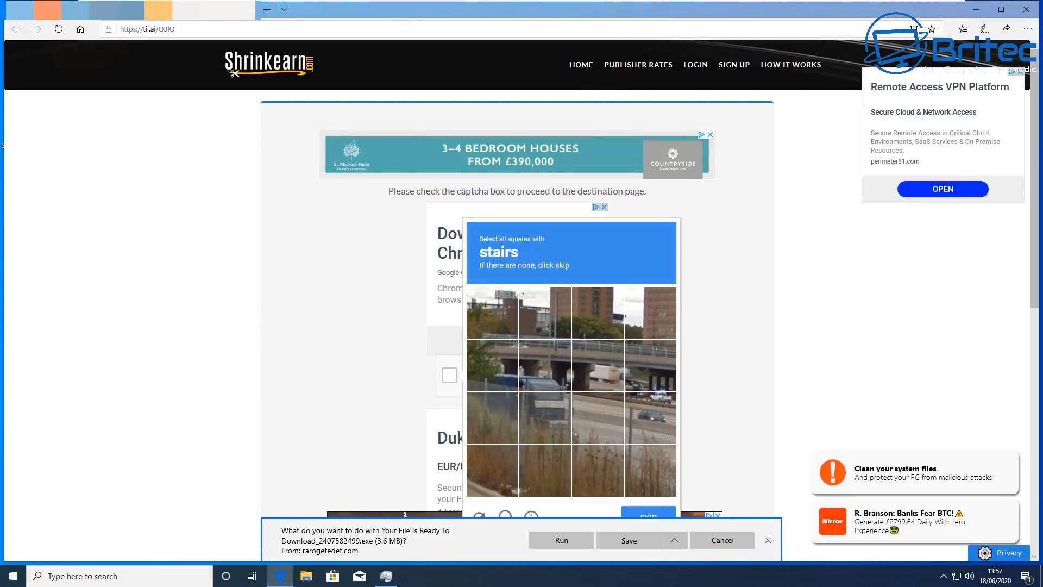
scroll(down, 3)
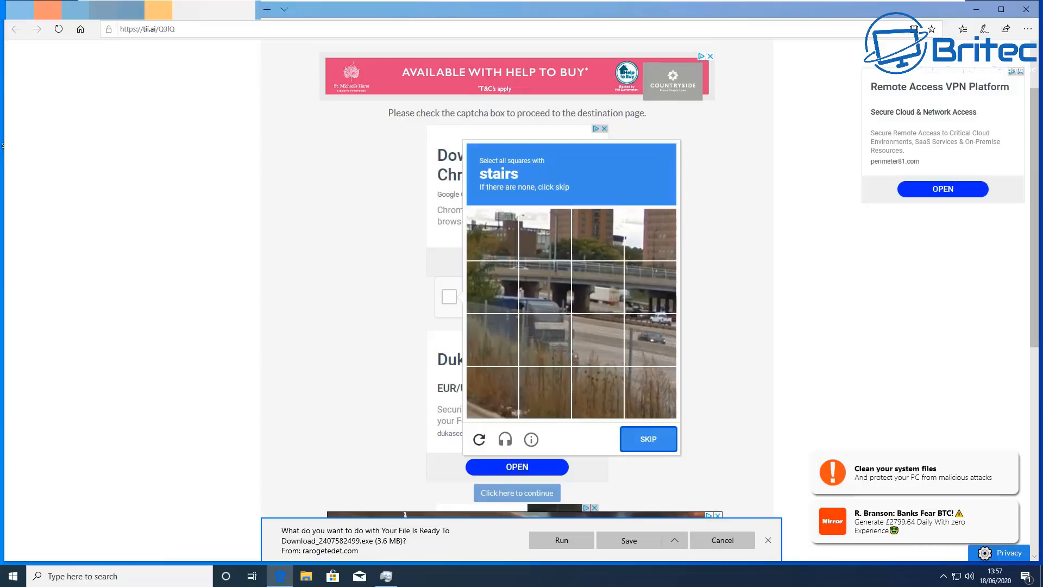
click(646, 438)
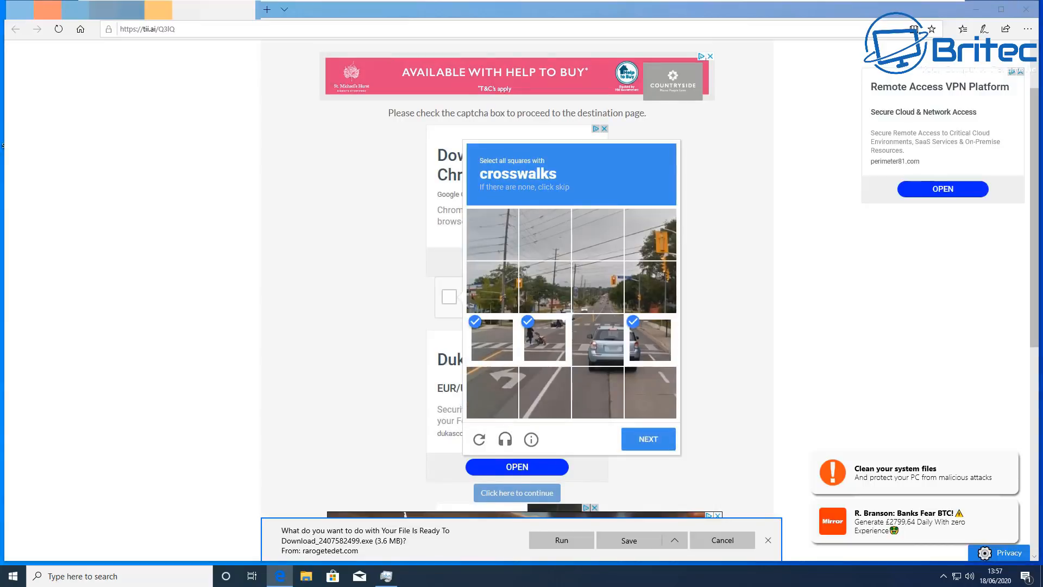
click(646, 438)
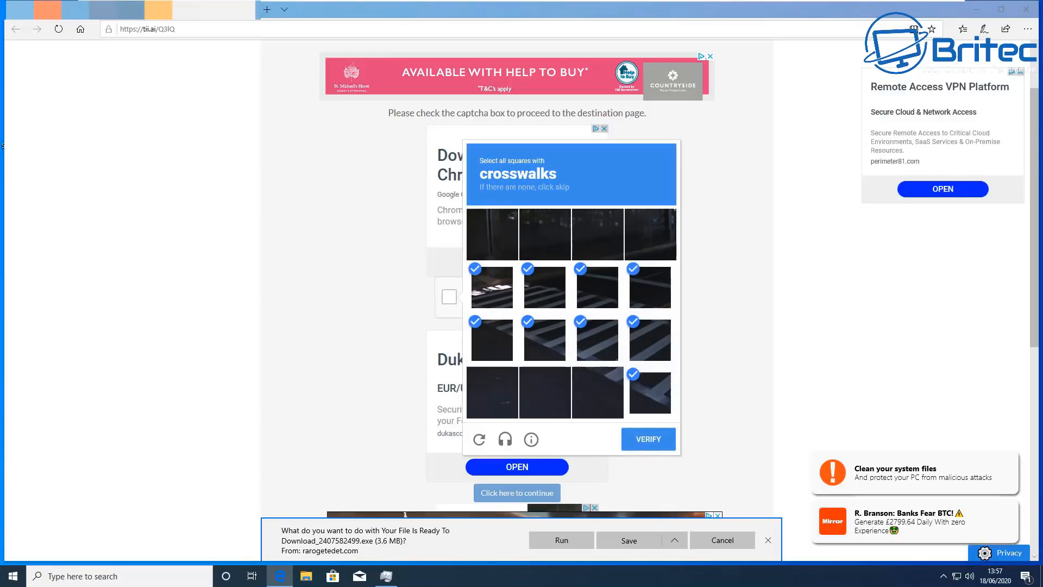
click(647, 438)
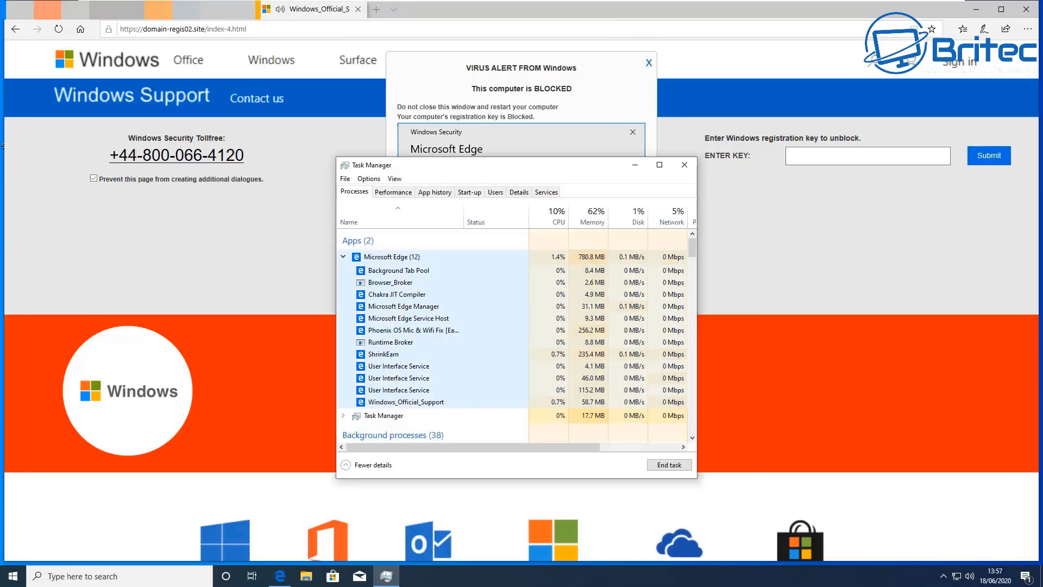
Step: Force-end Microsoft Edge in Task Manager, then relaunch Edge and discard all previous tabs
right_click(391, 257)
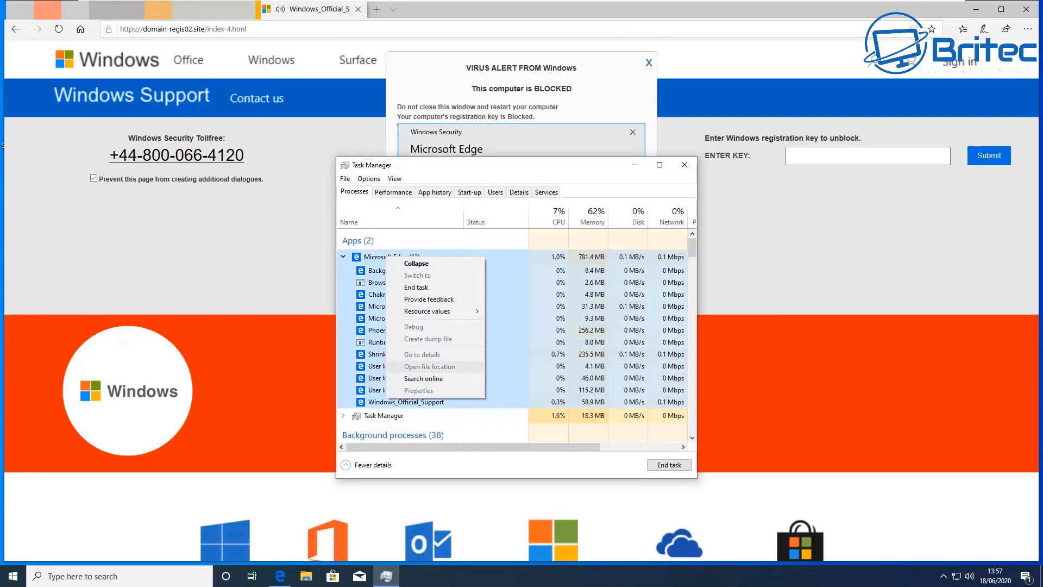
click(416, 287)
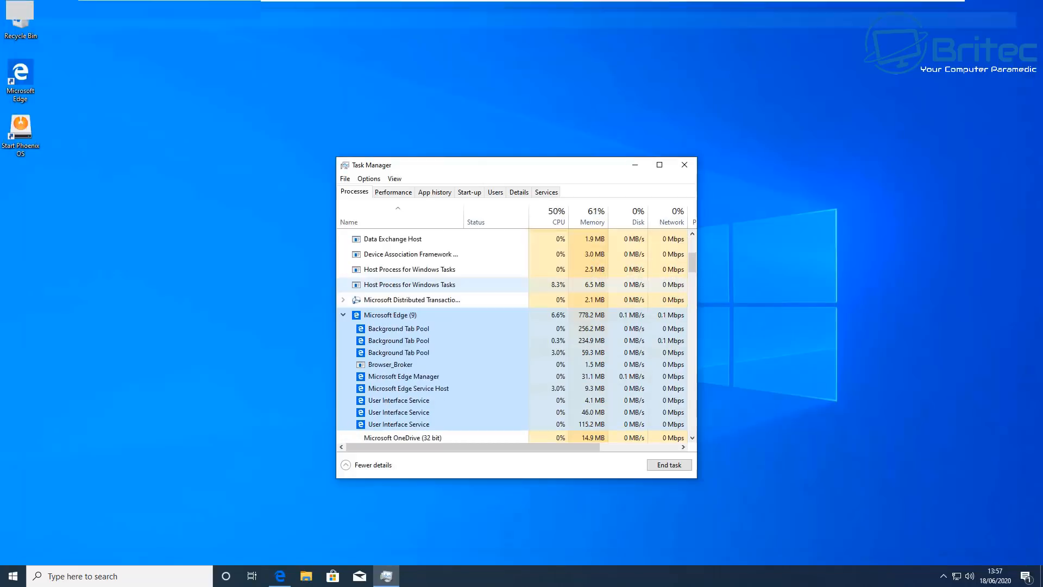
click(683, 164)
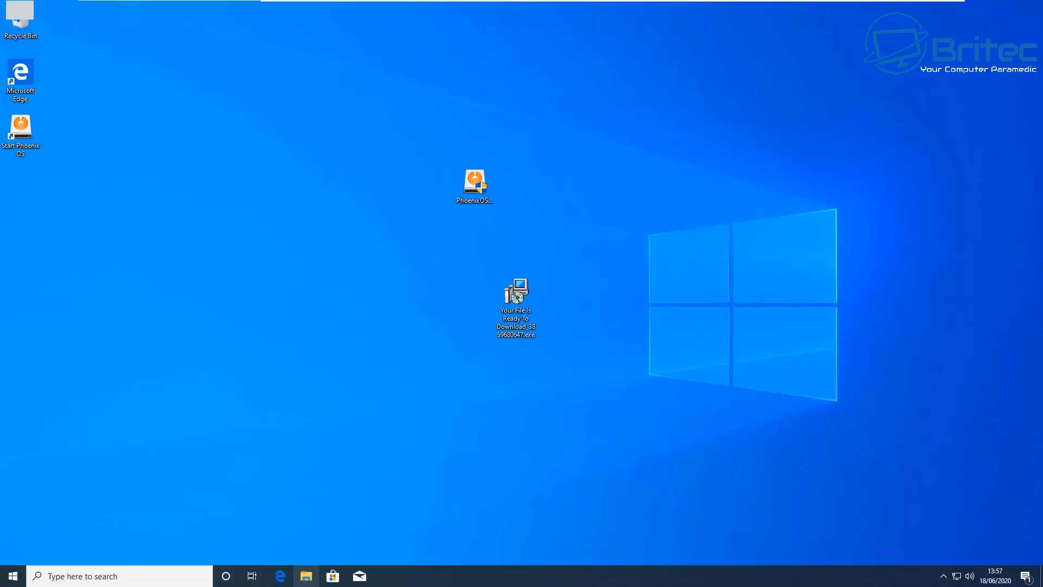
click(280, 575)
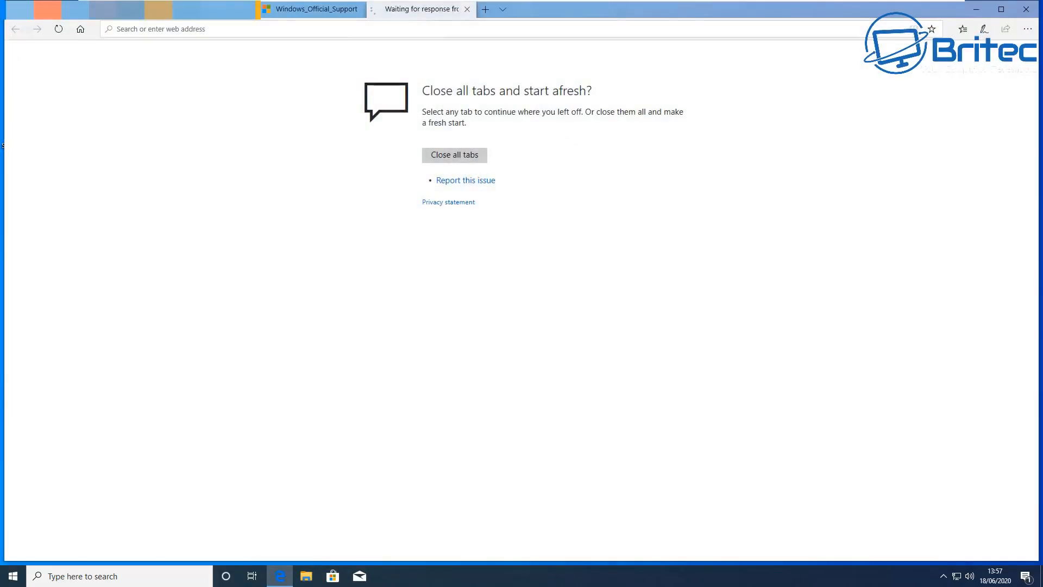
click(454, 154)
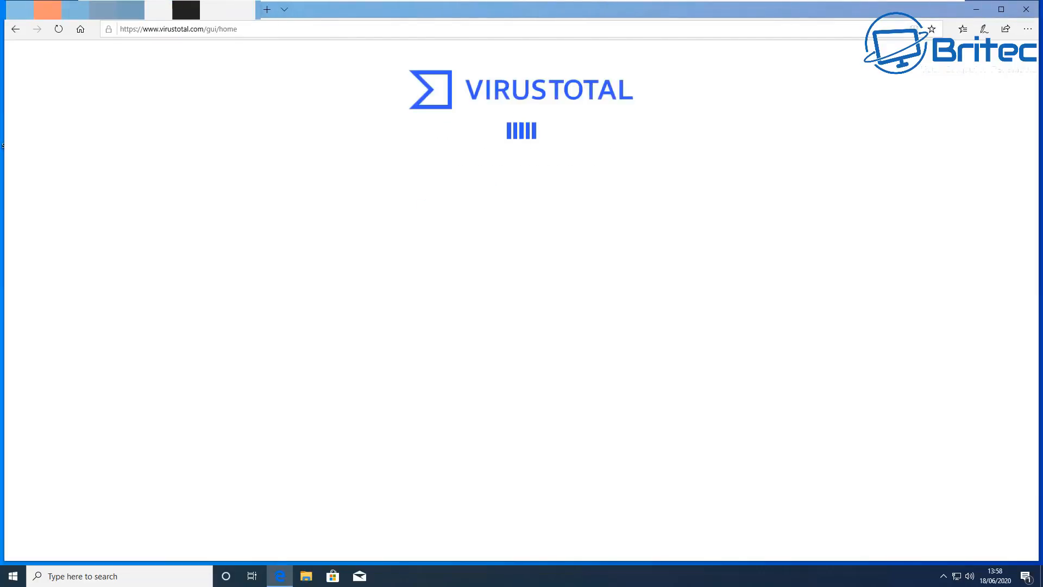
Step: Open VirusTotal's Choose file dialog to pick a file for scanning
click(521, 351)
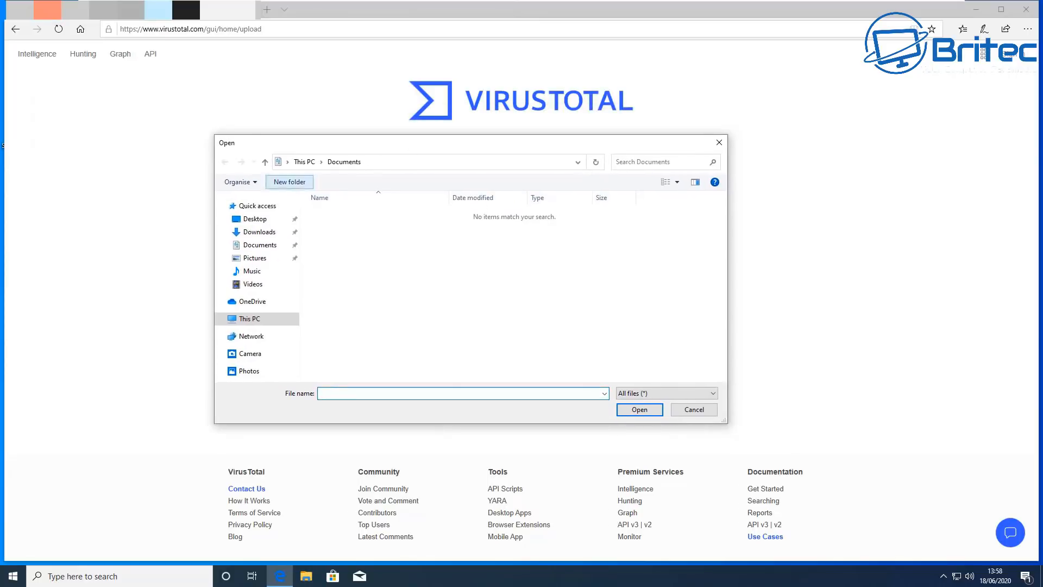
click(254, 218)
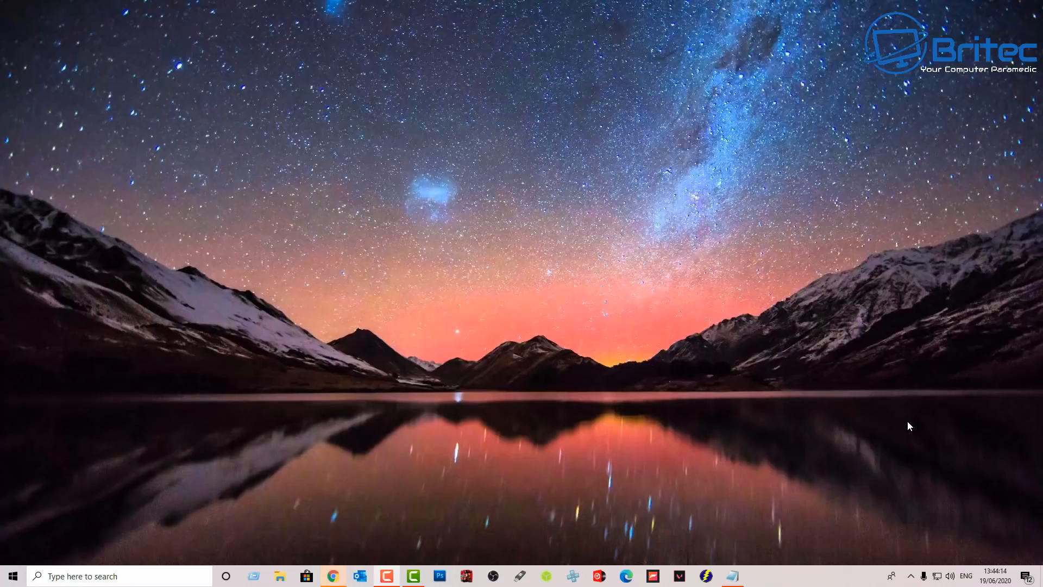
Step: Search Windows for 'event' and launch Event Viewer from the results
click(119, 576)
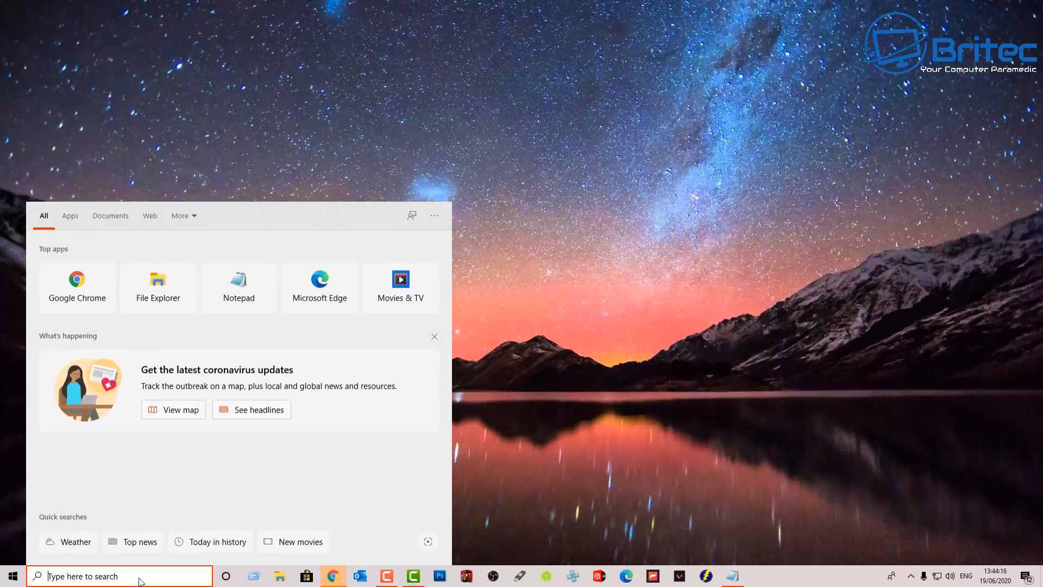
text(event)
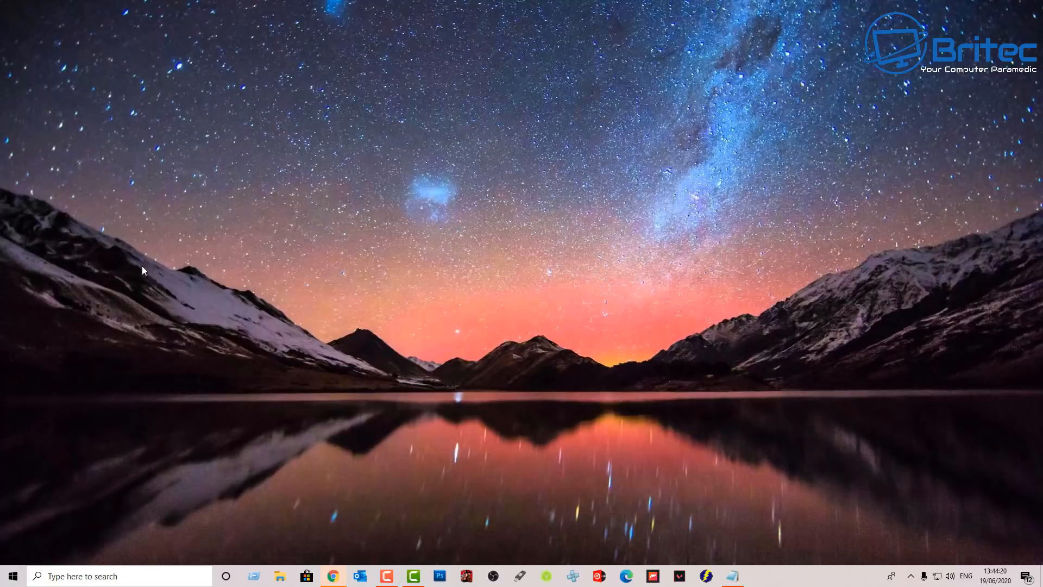
click(757, 576)
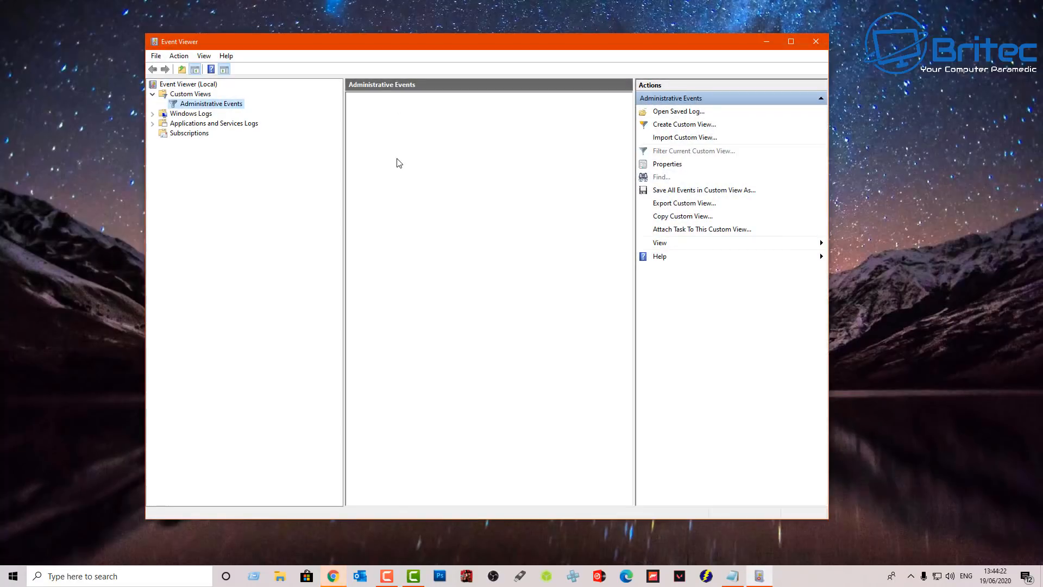
Step: Browse Administrative Events, sort by level so errors group together, then close Event Viewer
click(210, 104)
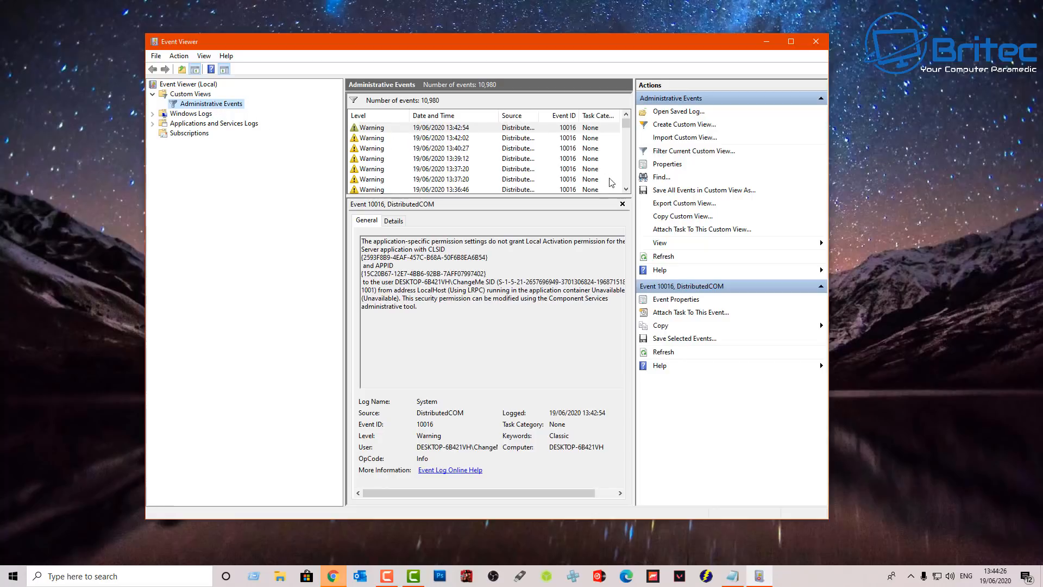
scroll(down, 3)
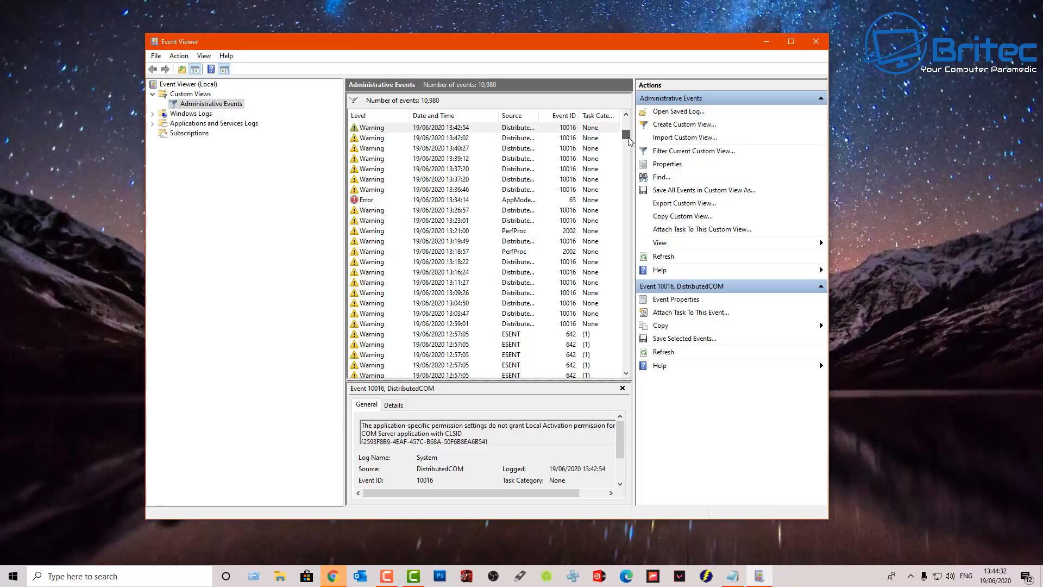
scroll(down, 3)
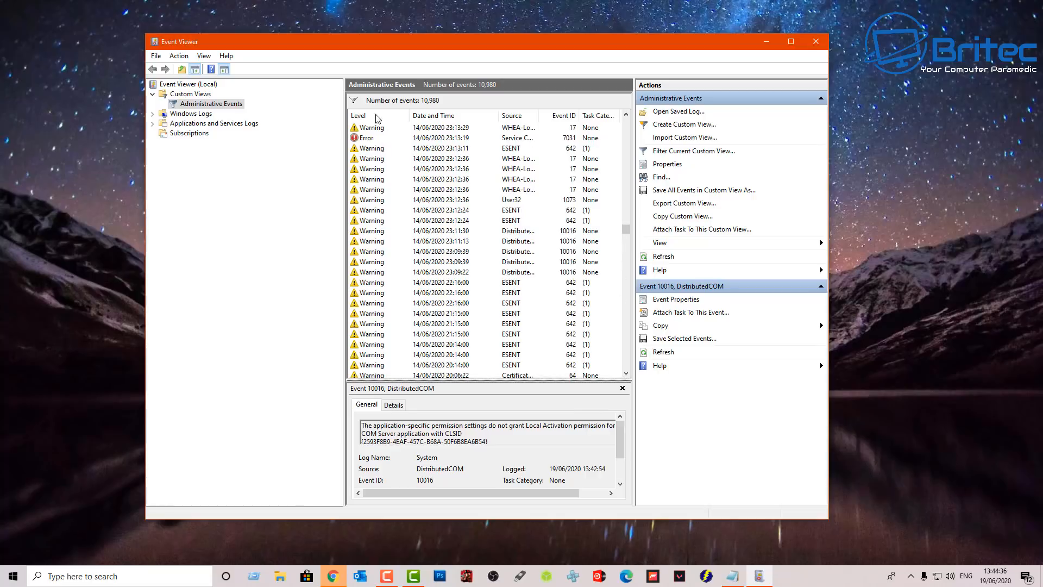
click(358, 115)
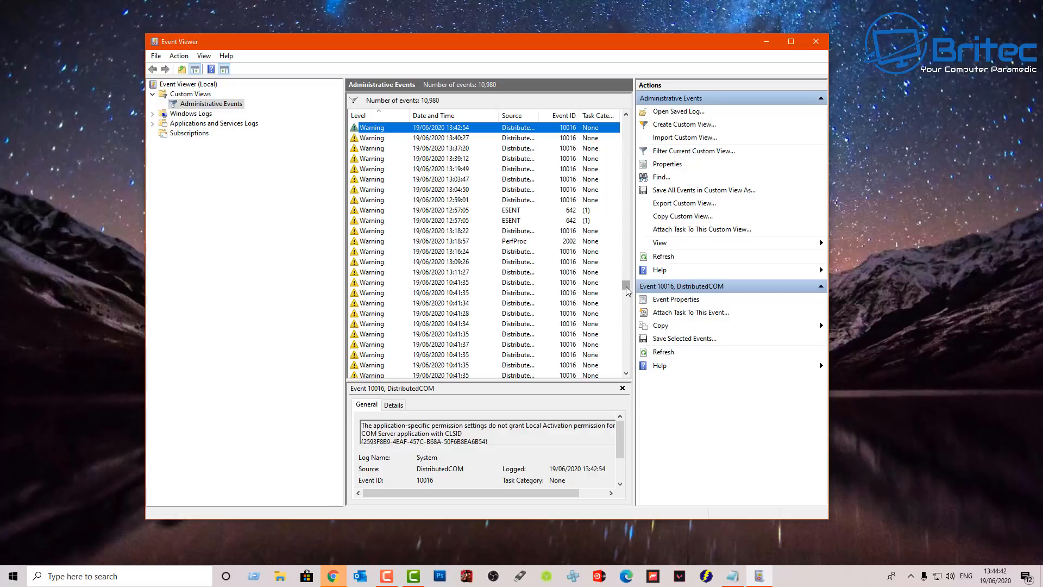
click(359, 115)
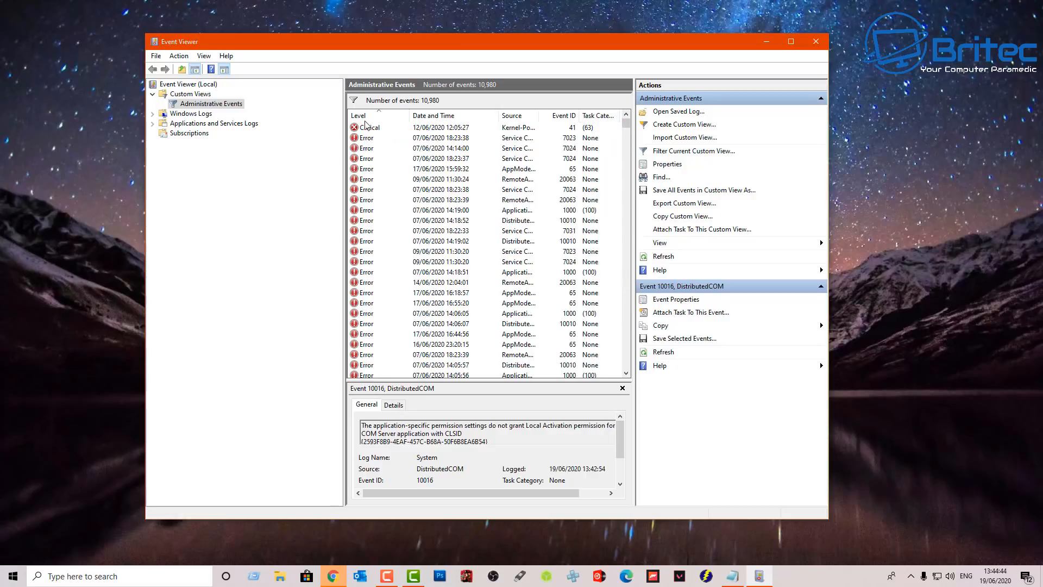
scroll(down, 3)
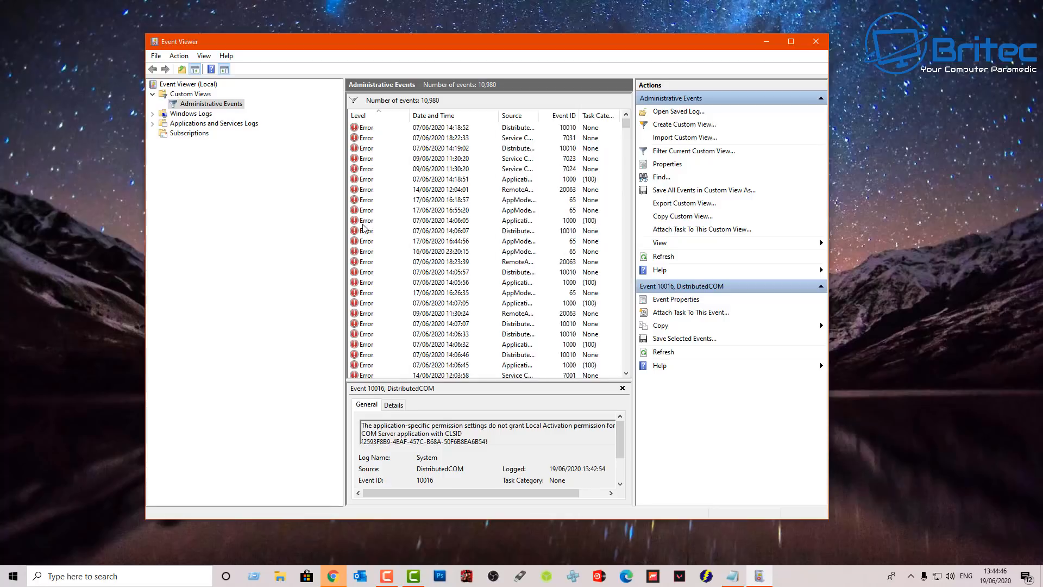
scroll(down, 3)
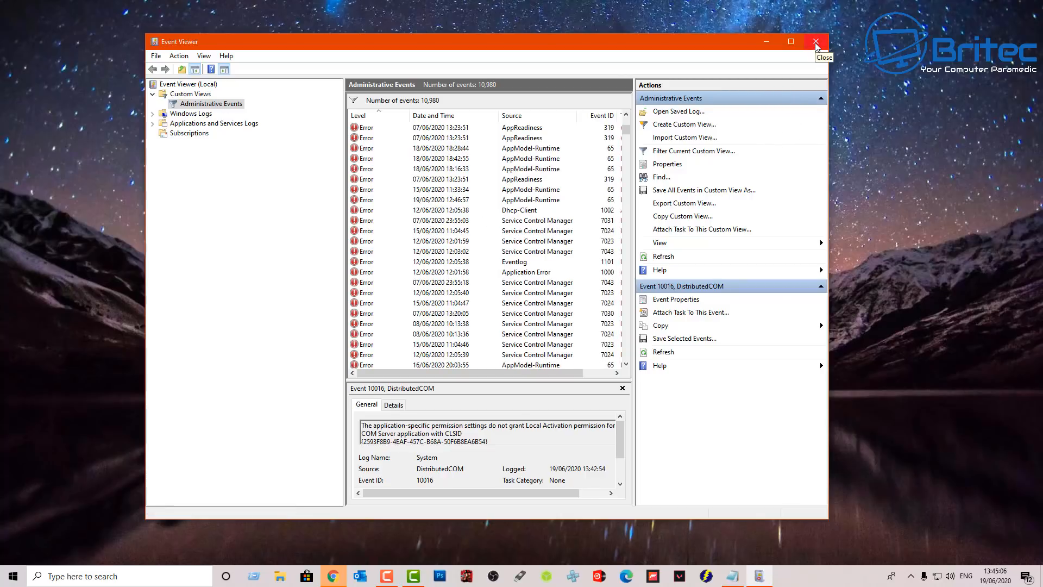
click(816, 41)
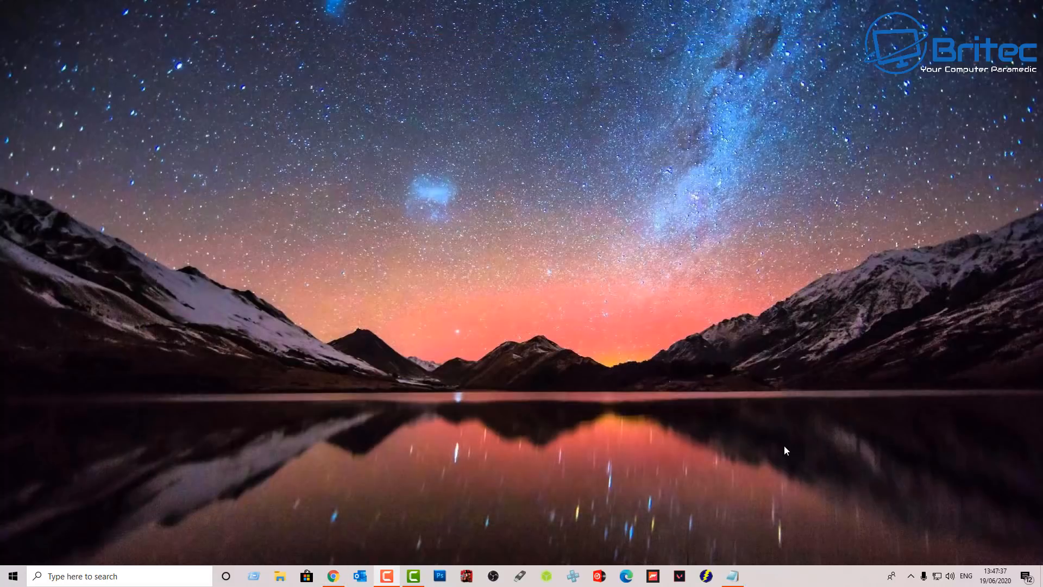
click(120, 575)
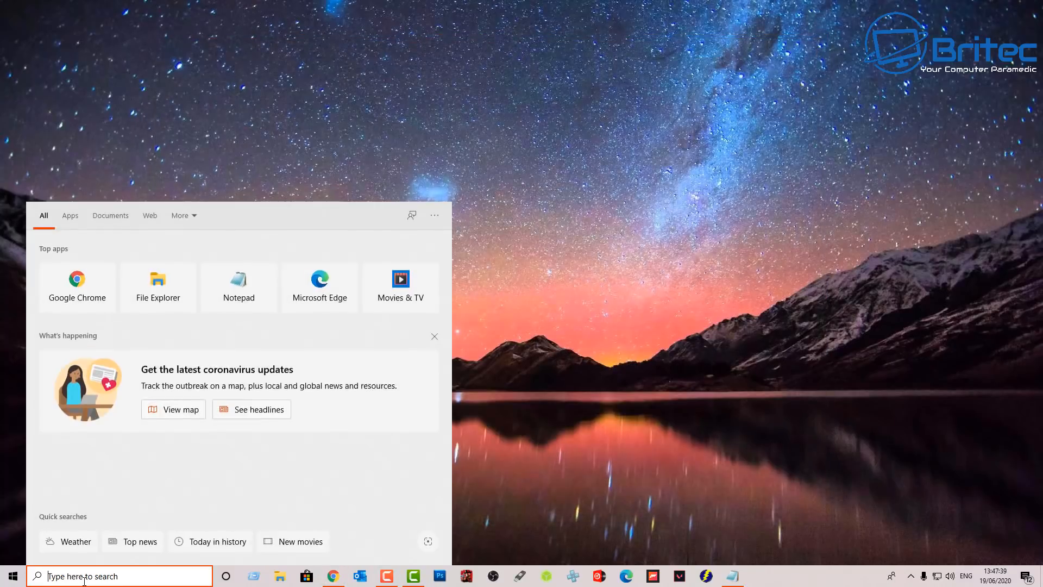
text(cmd)
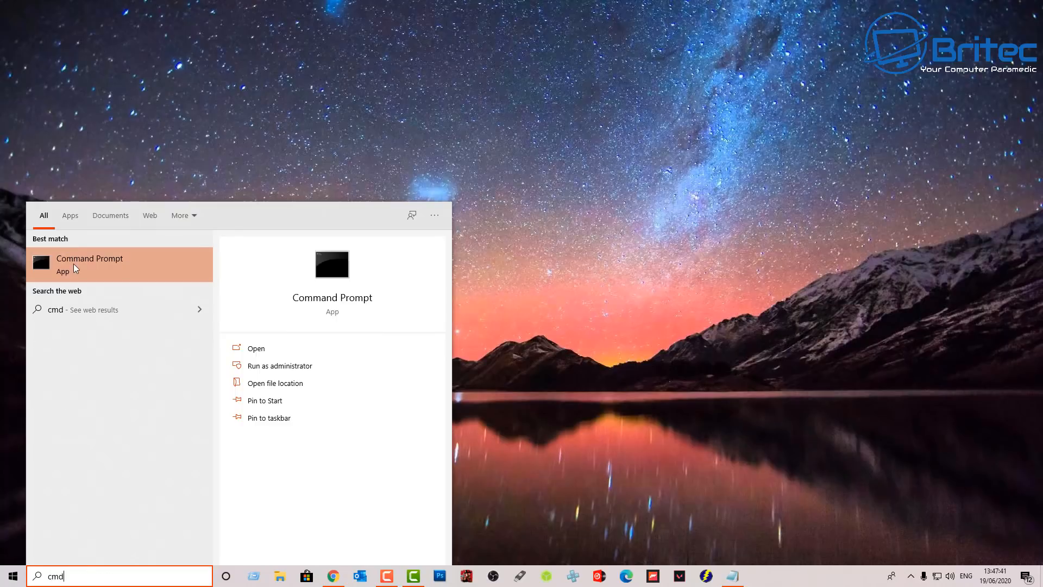
click(89, 258)
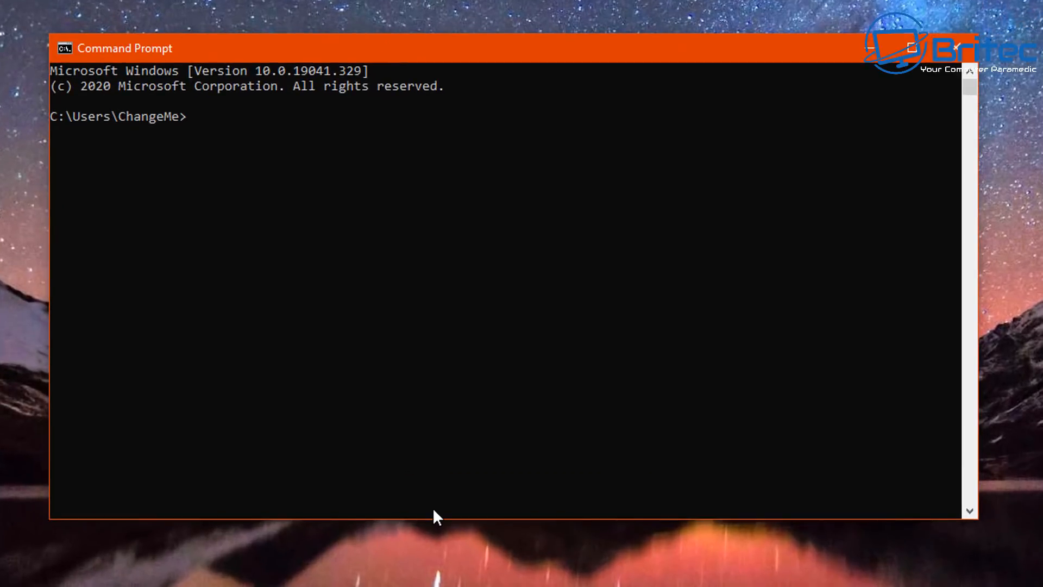
text(n)
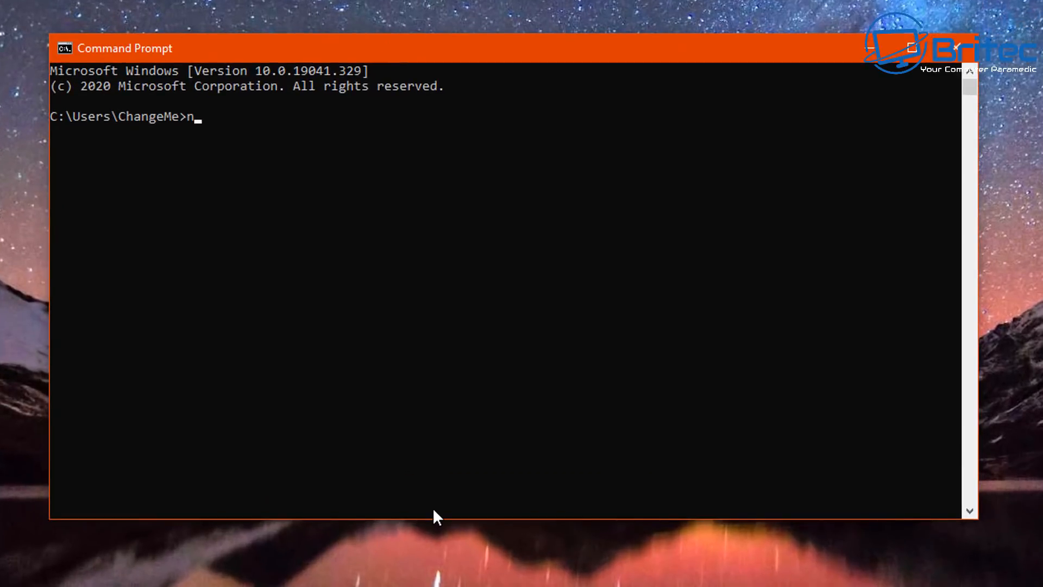
text(etstat)
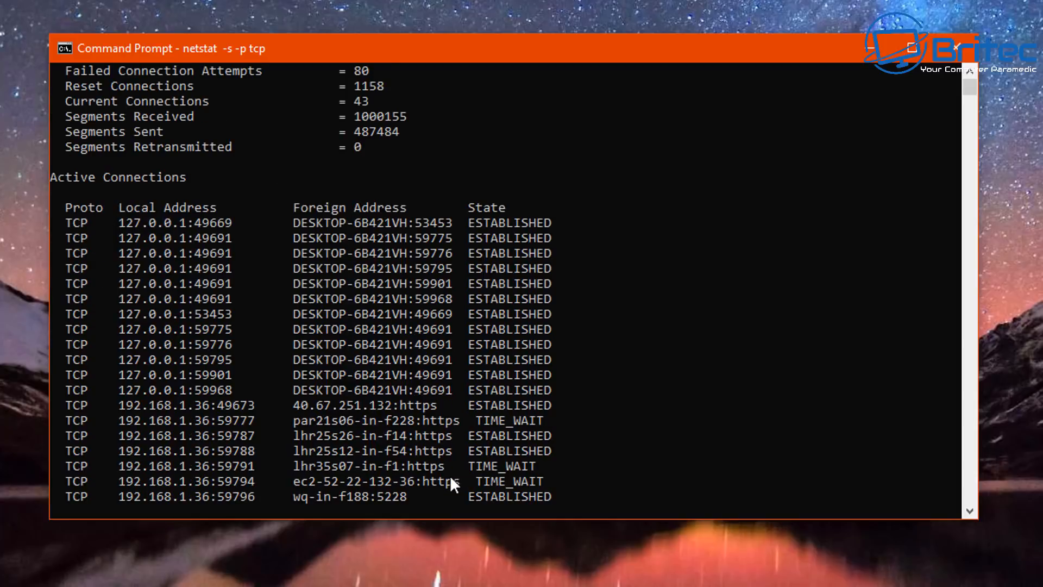
mouse_move(532, 403)
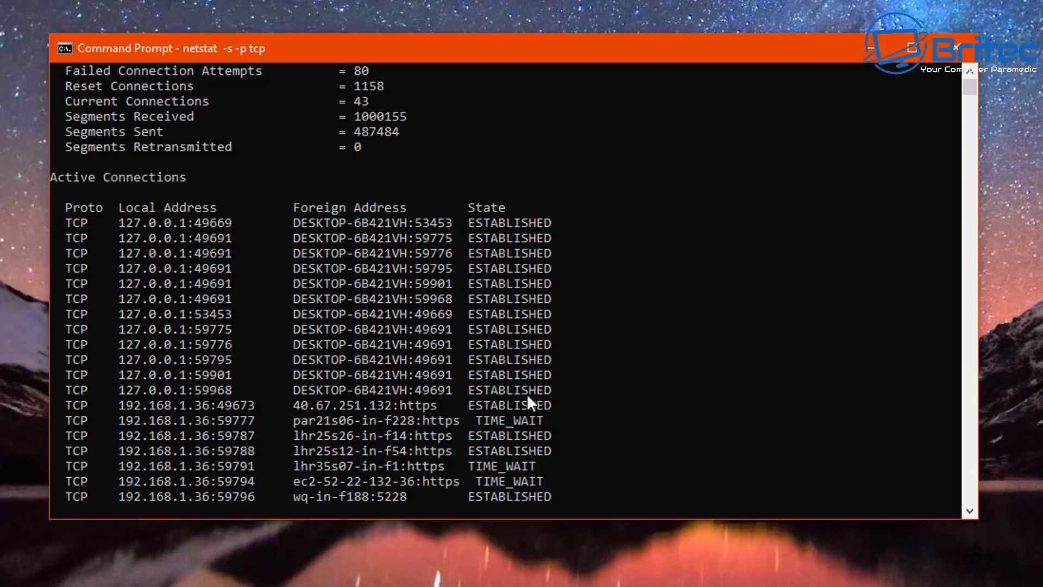
scroll(down, 3)
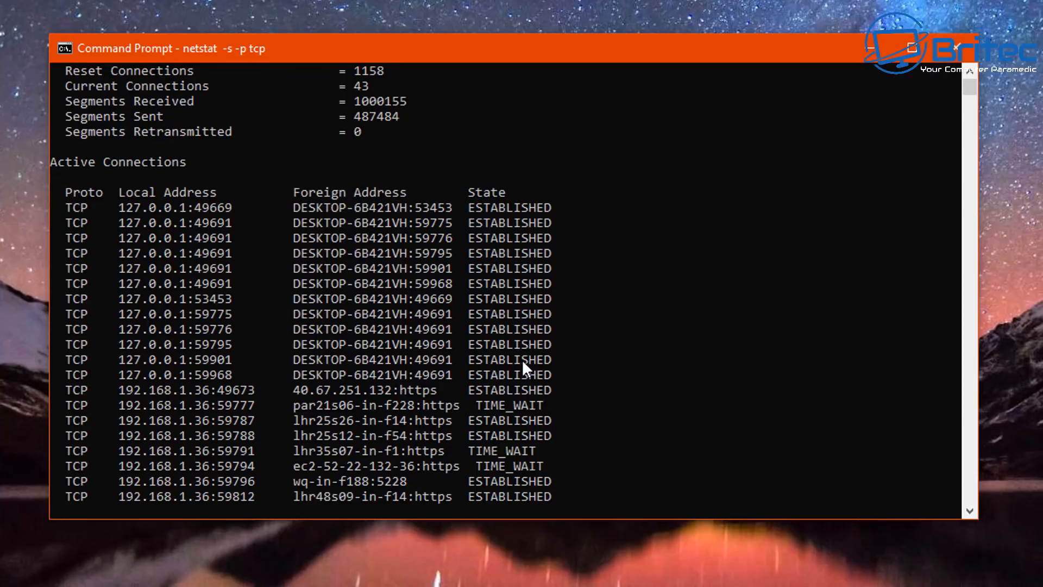
mouse_move(525, 353)
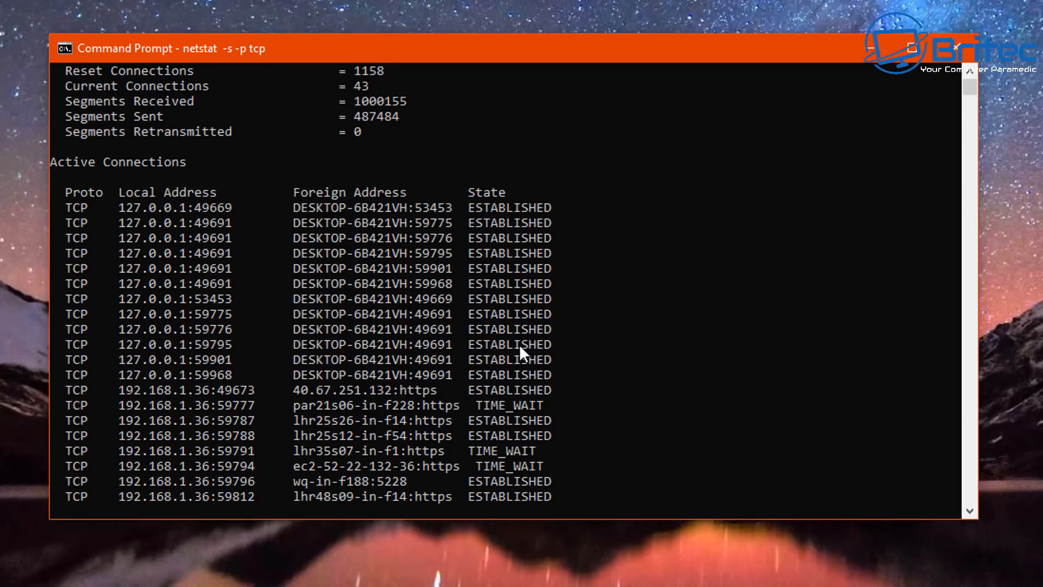
scroll(down, 3)
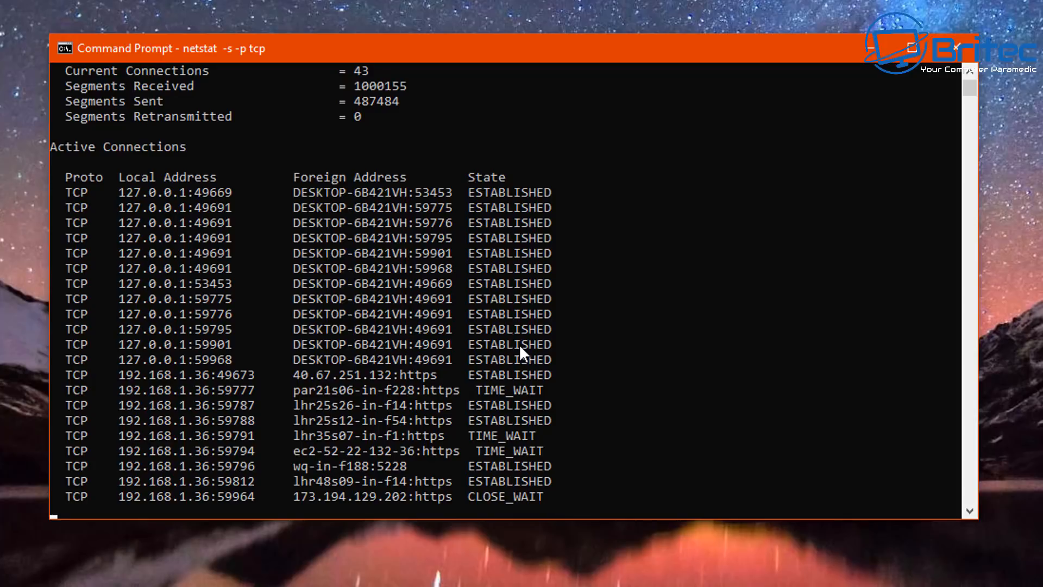
scroll(down, 3)
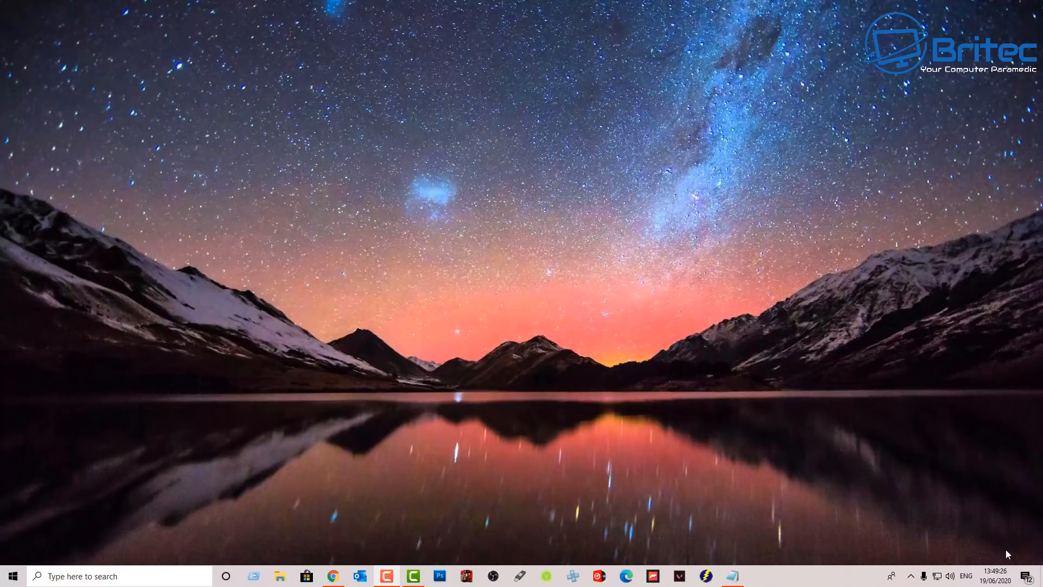
click(119, 576)
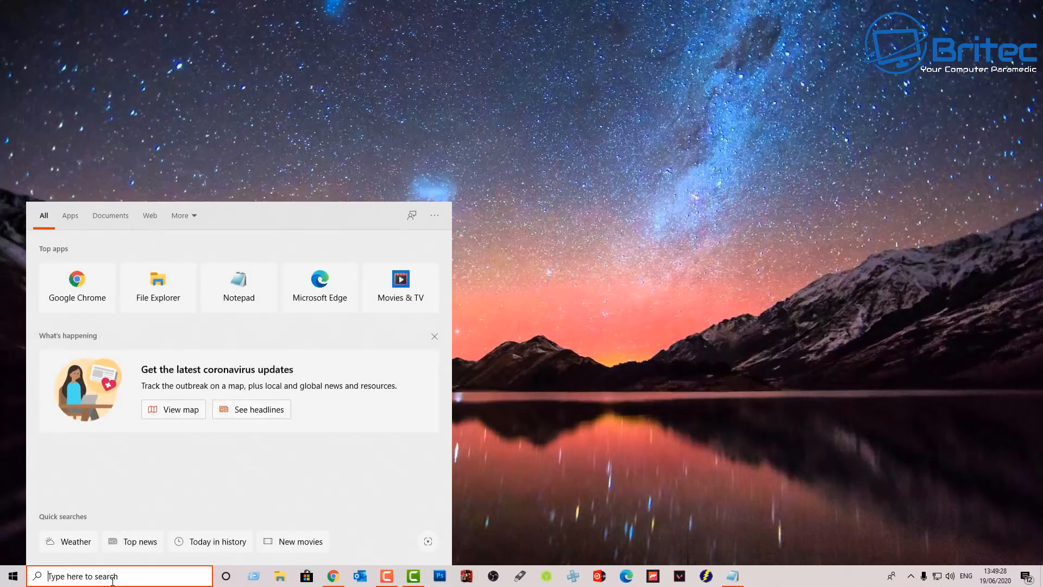
text(cmd)
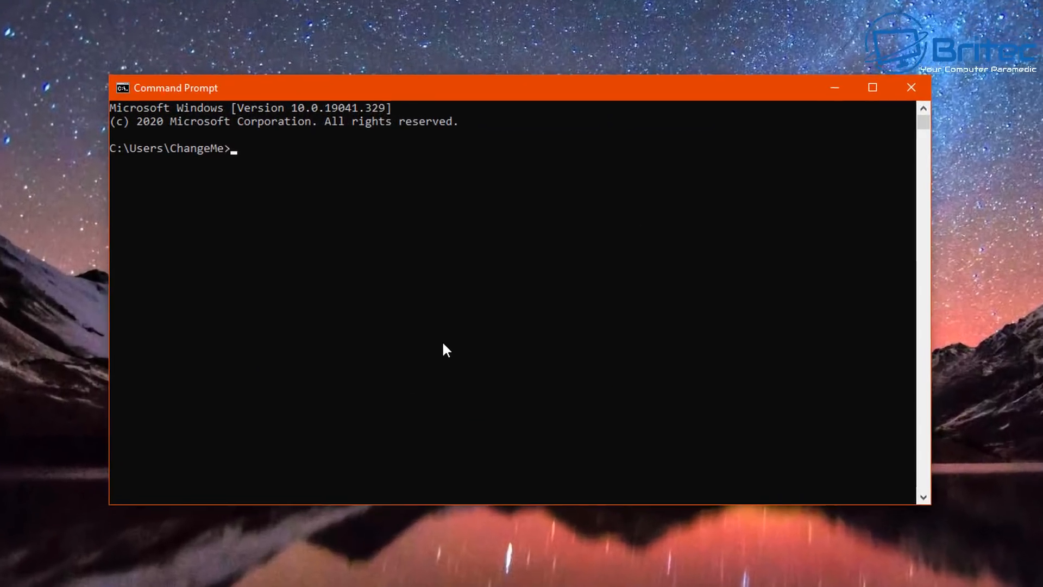
text(cd..)
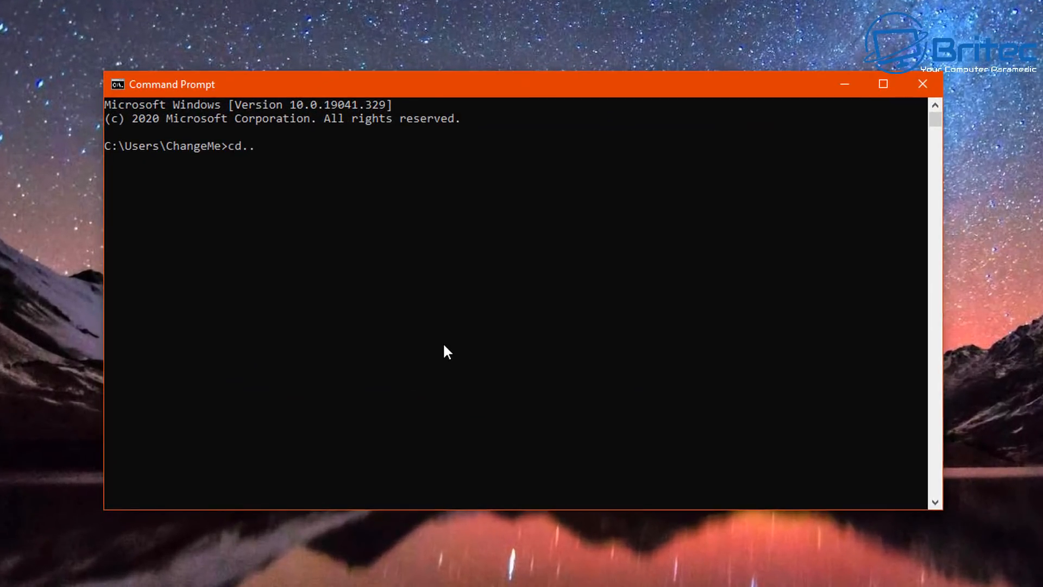
text(cd..)
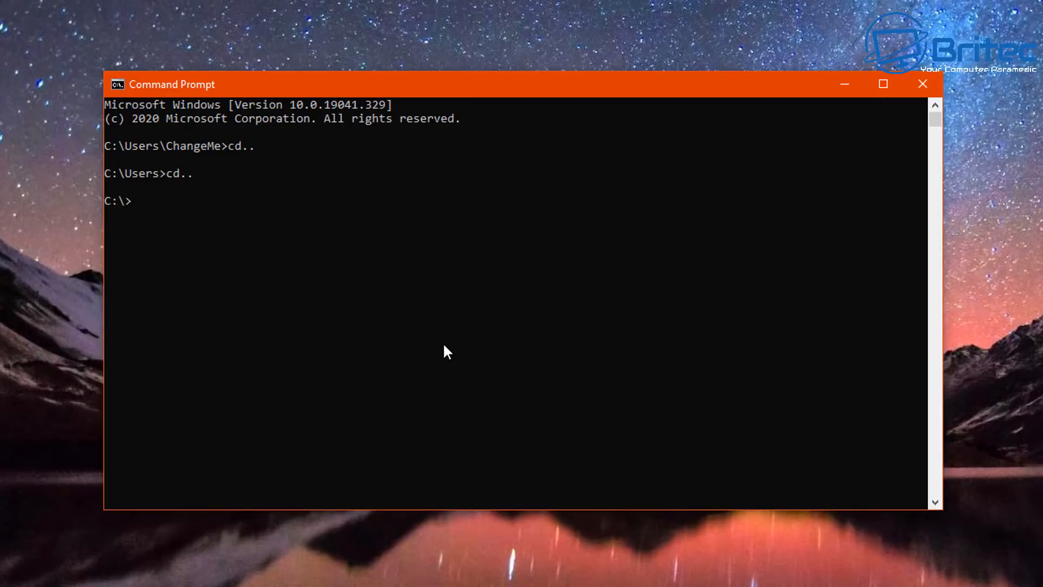
text(tree)
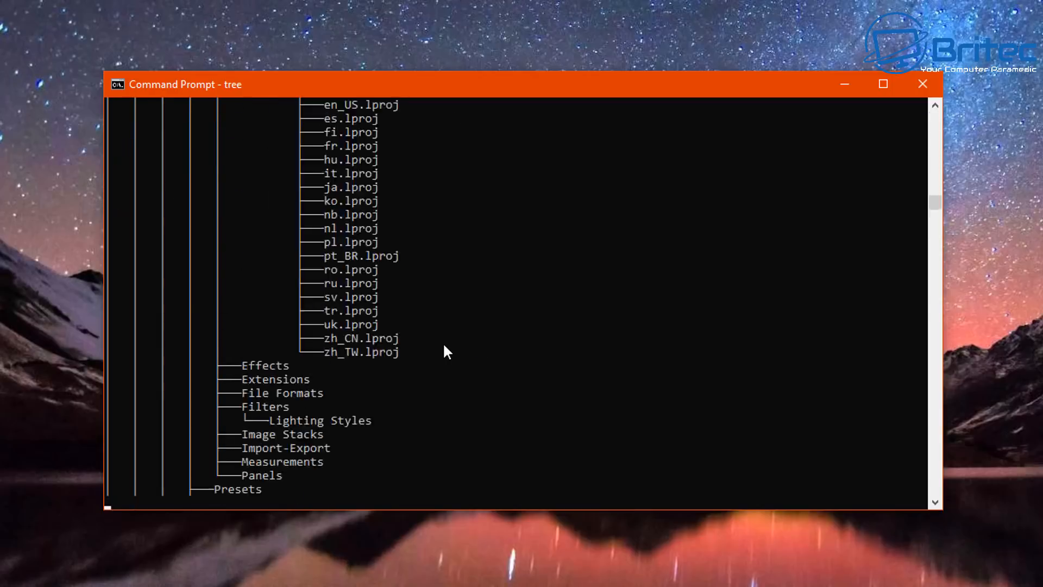
scroll(down, 3)
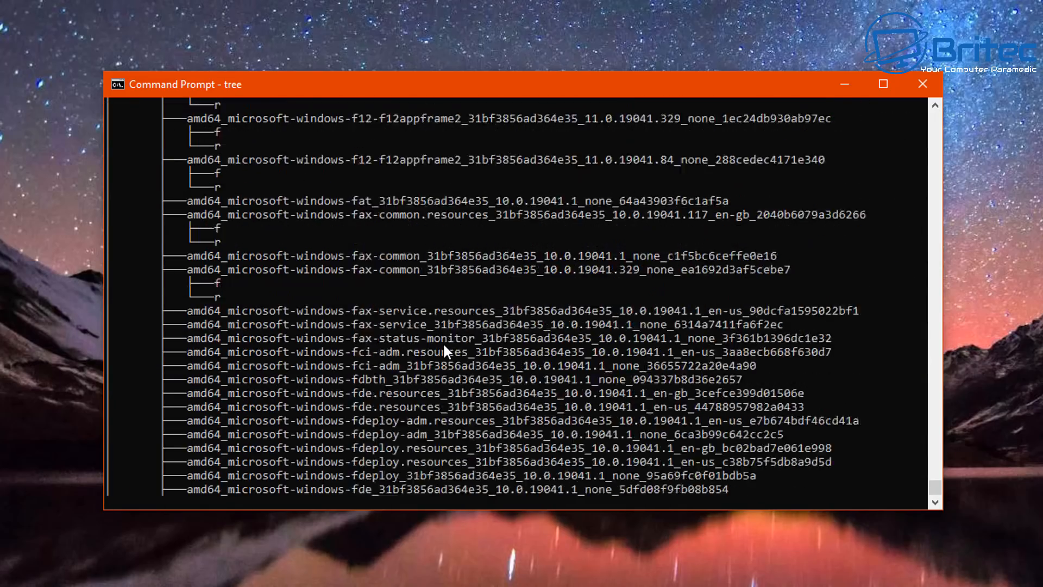
scroll(down, 3)
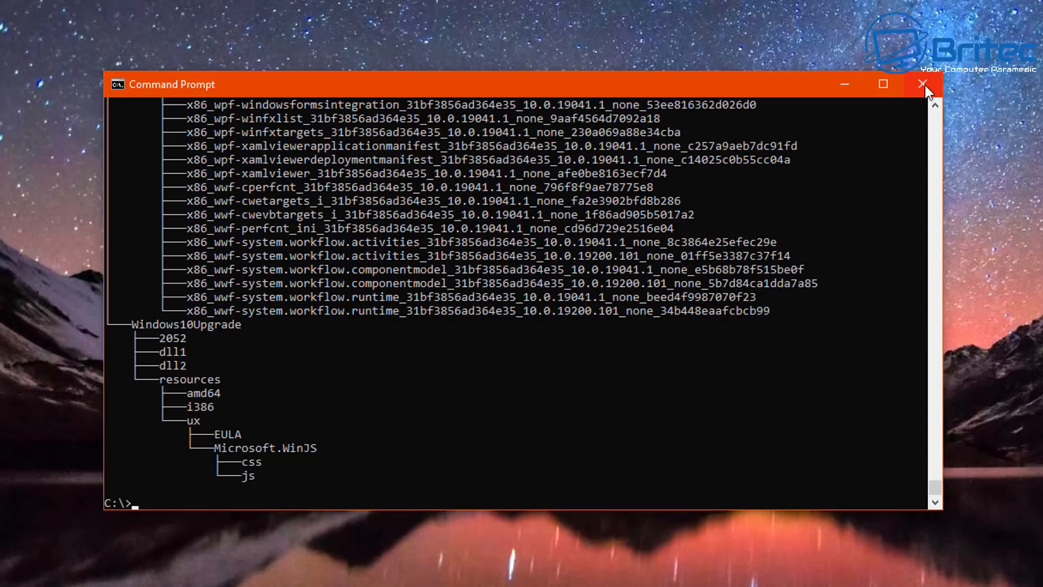
click(923, 83)
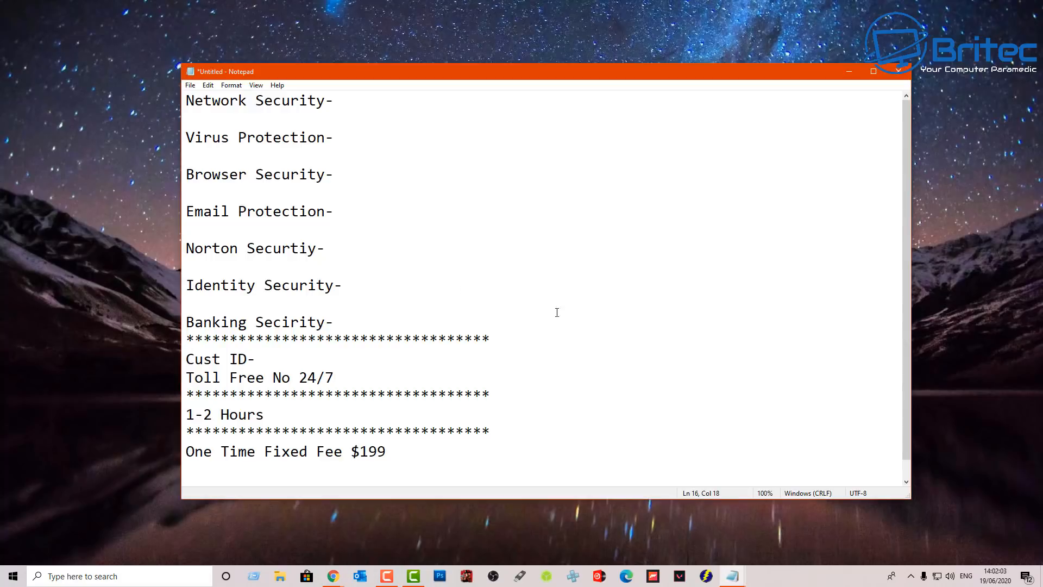
mouse_move(376, 459)
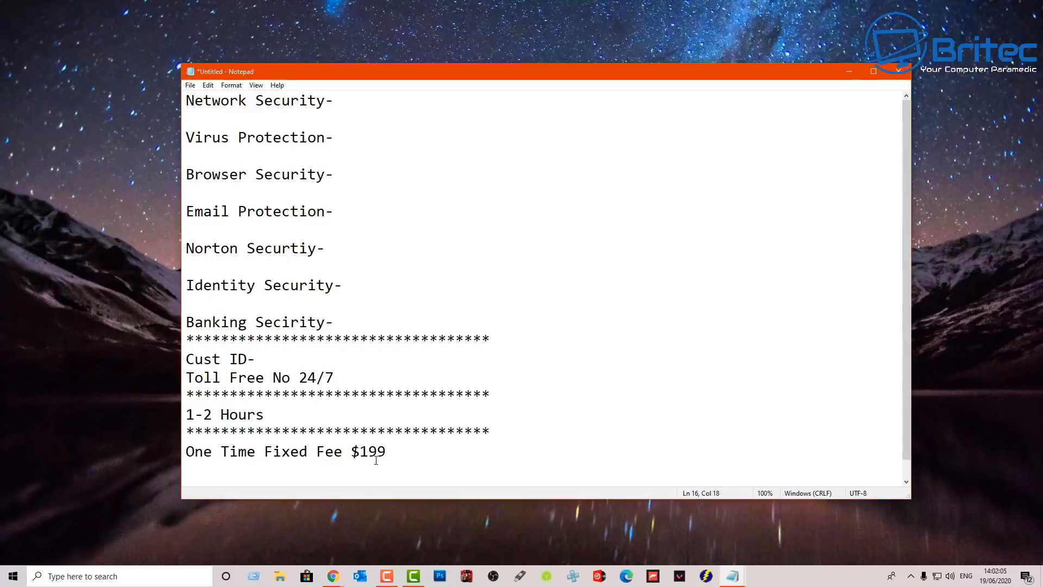
mouse_move(316, 153)
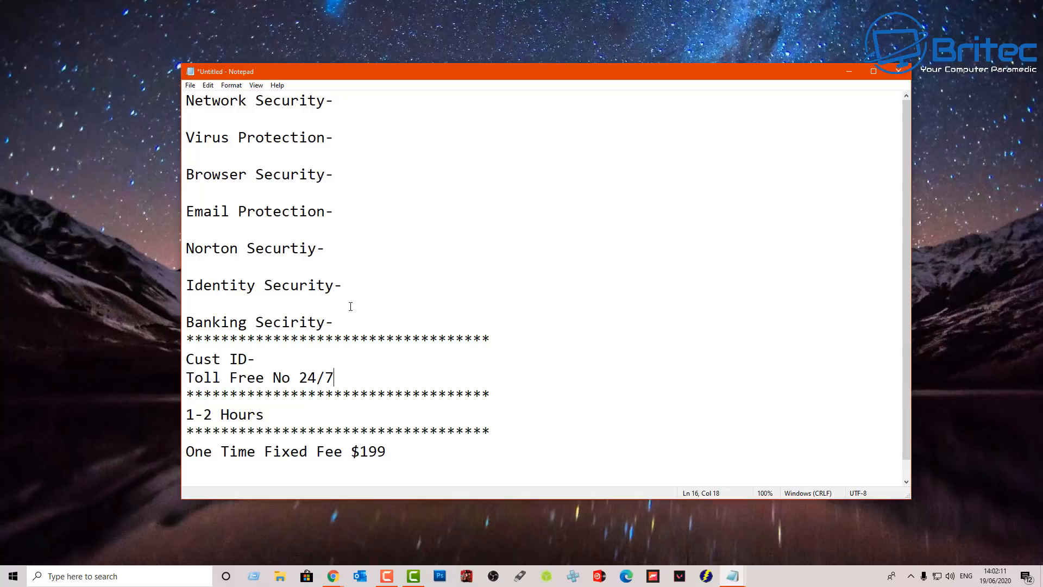
mouse_move(359, 387)
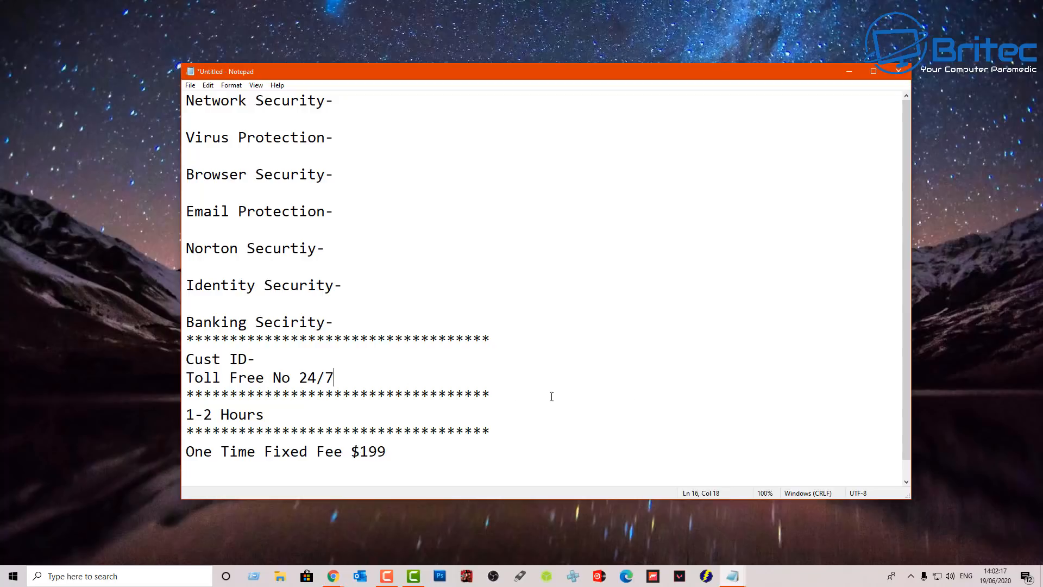
mouse_move(961, 398)
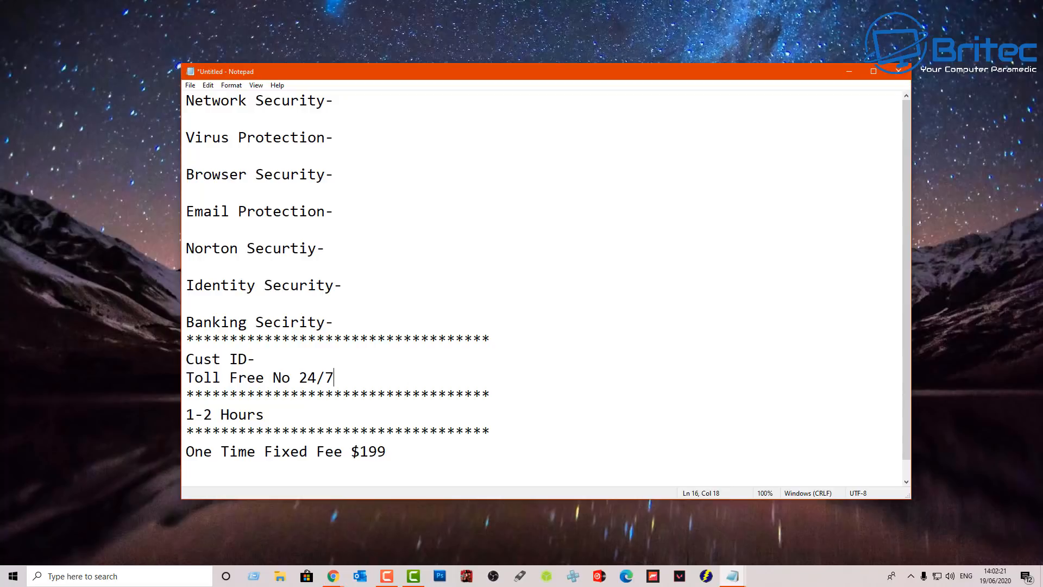
Step: Review the Notepad note of fake support services with the $199 one-time fee
click(849, 72)
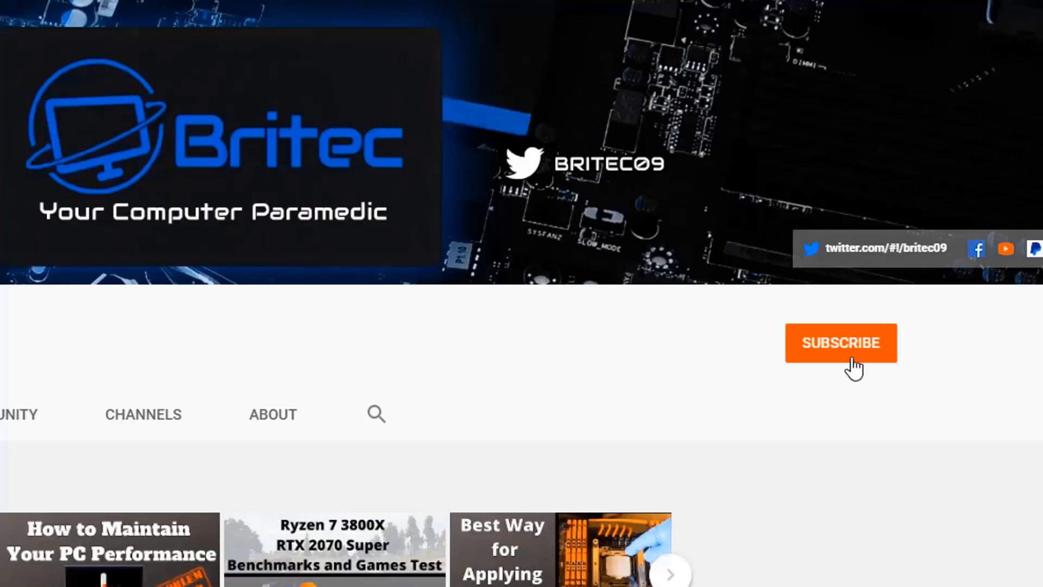
Step: Subscribe to the Britec YouTube channel and set its bell notifications to All
click(840, 343)
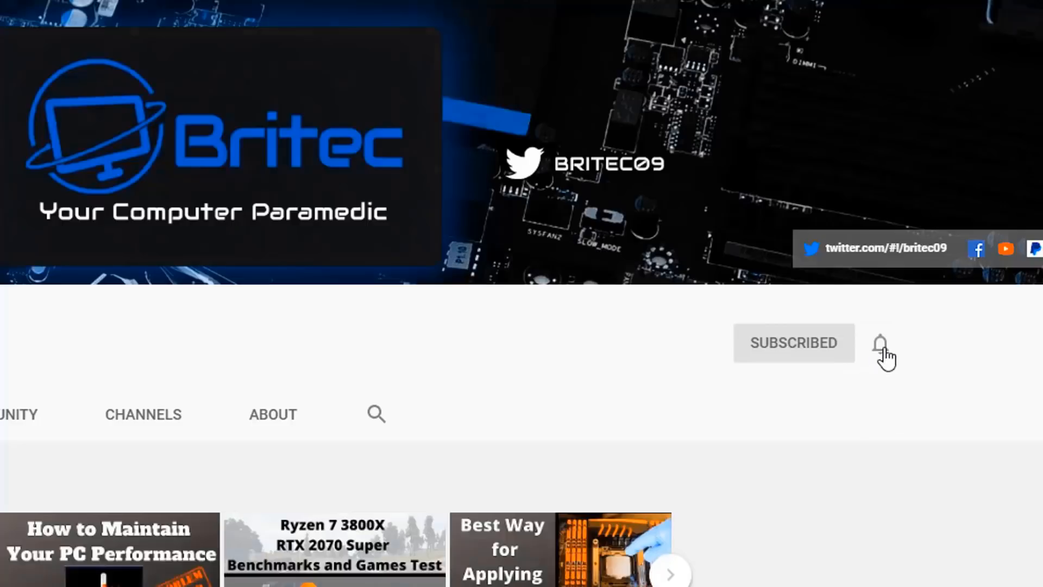
click(880, 344)
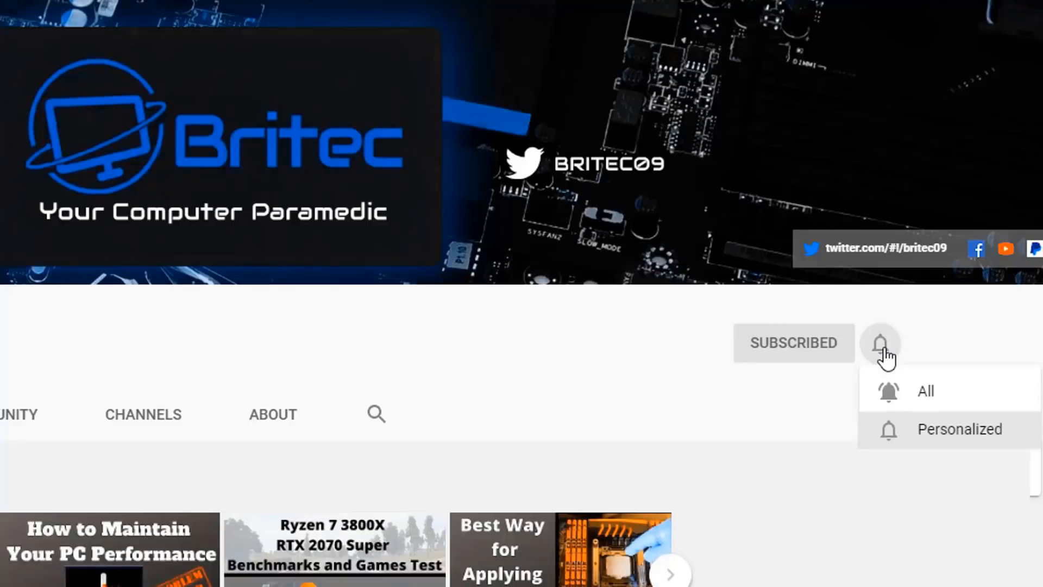
mouse_move(911, 392)
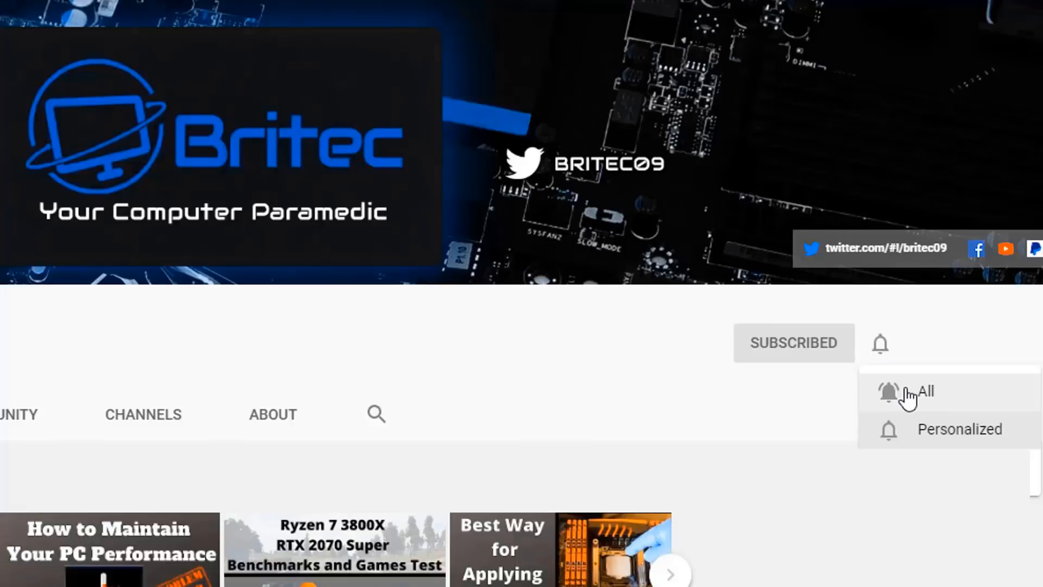
click(922, 391)
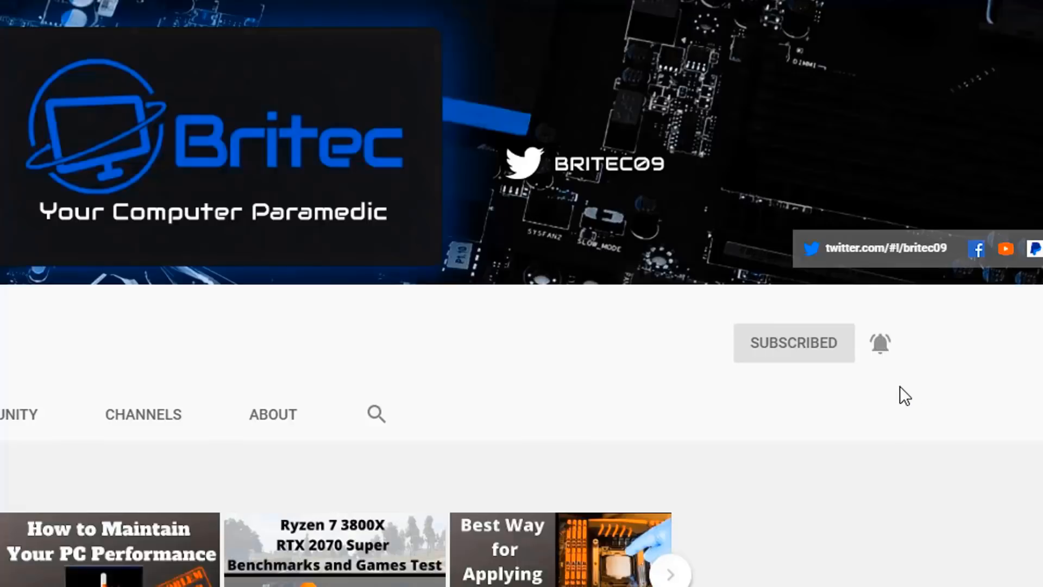